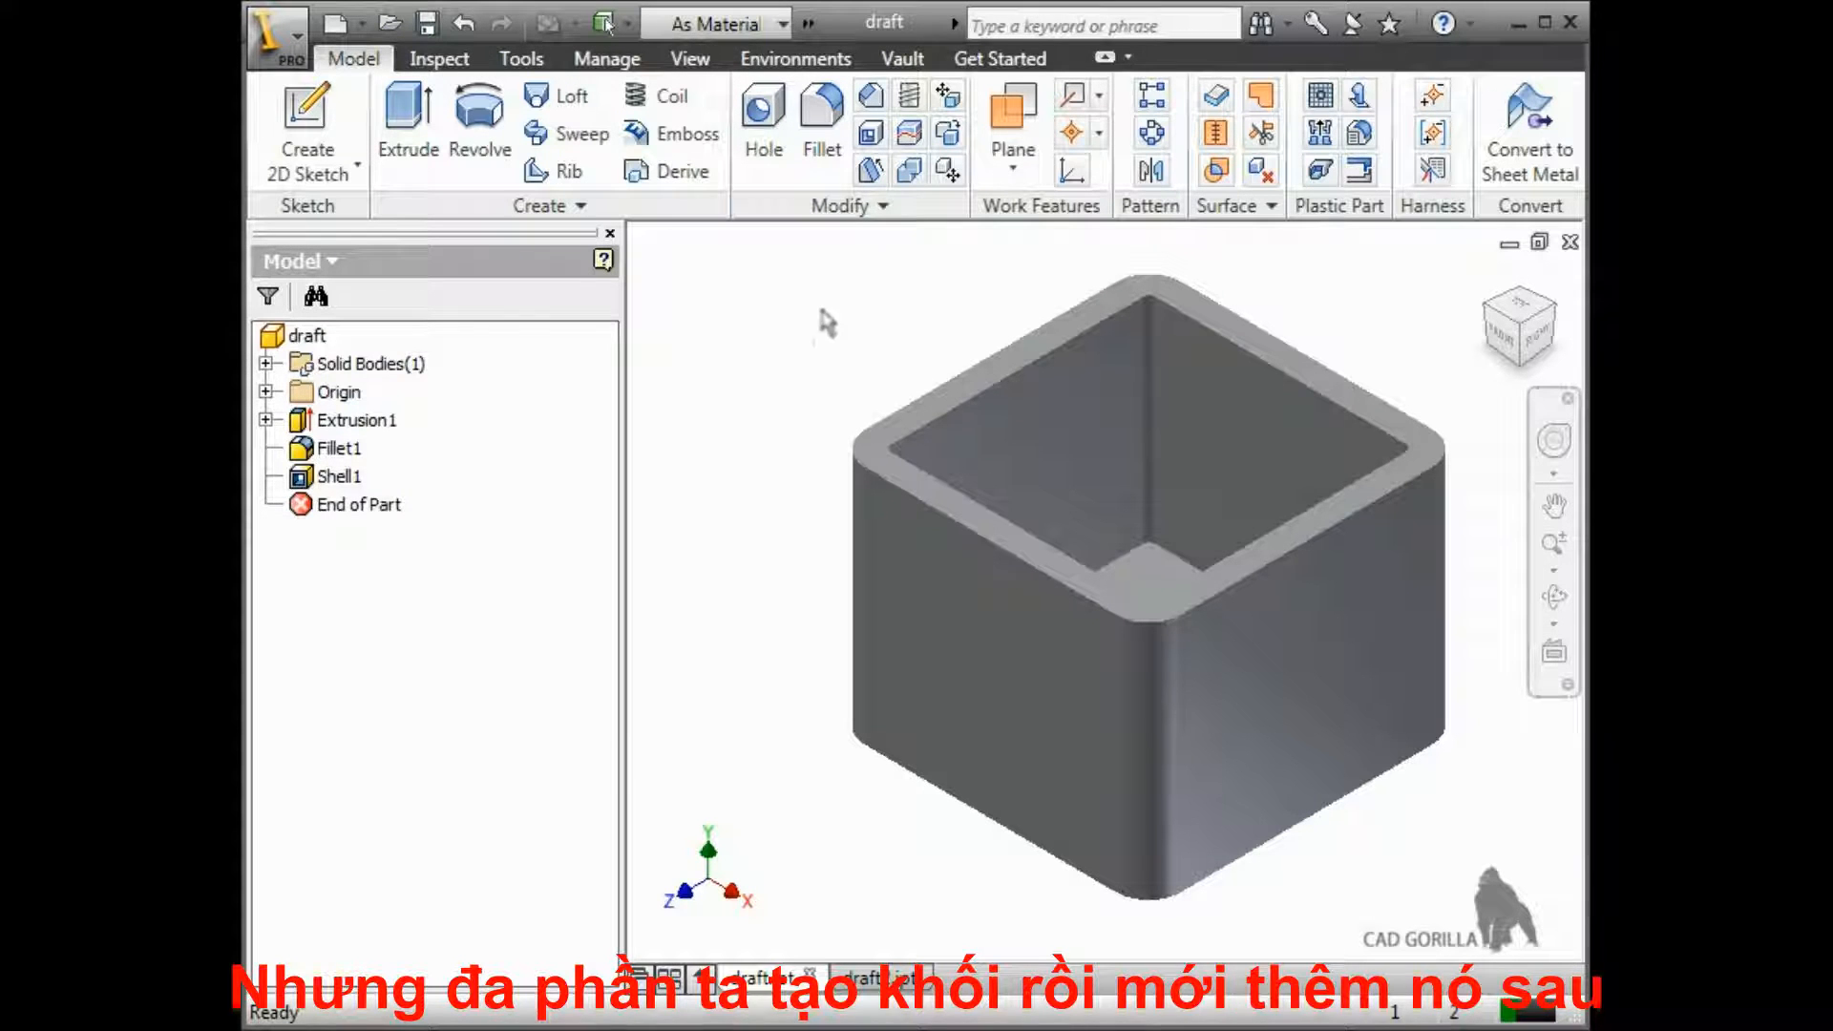
Launch the Face Draft tool on the shelled box part
click(870, 170)
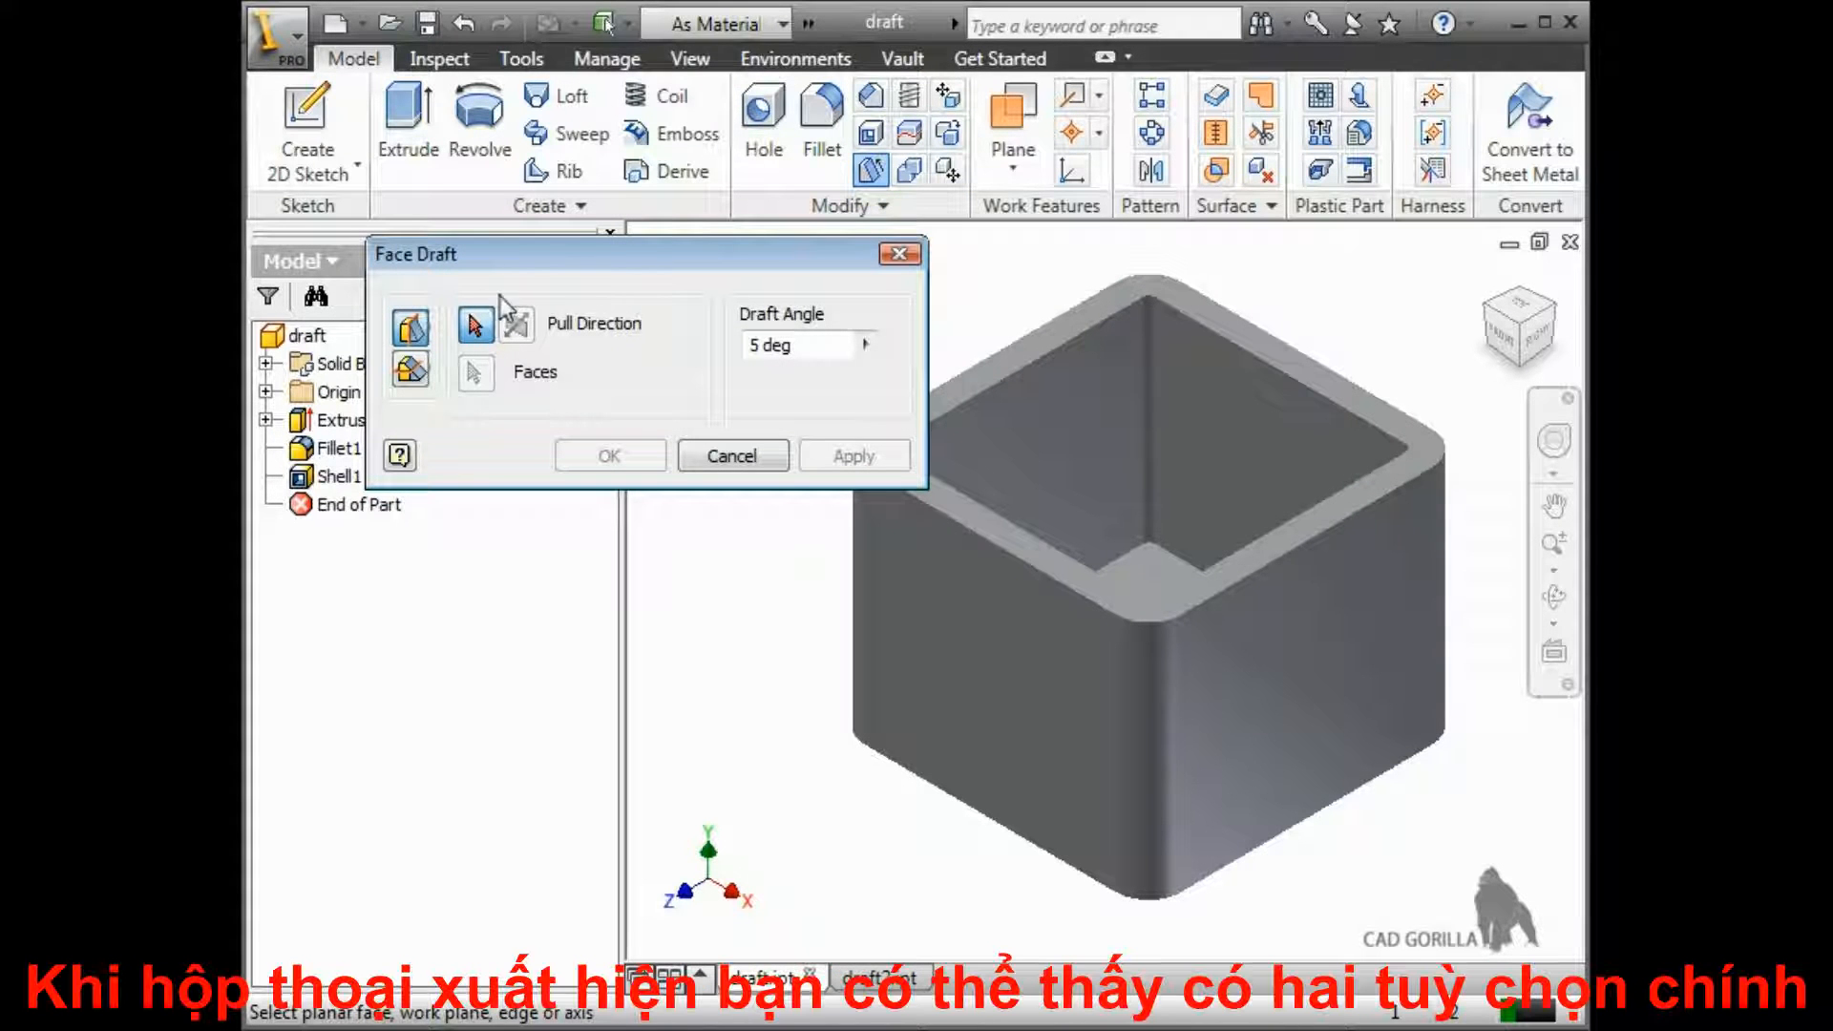
mouse_move(410, 328)
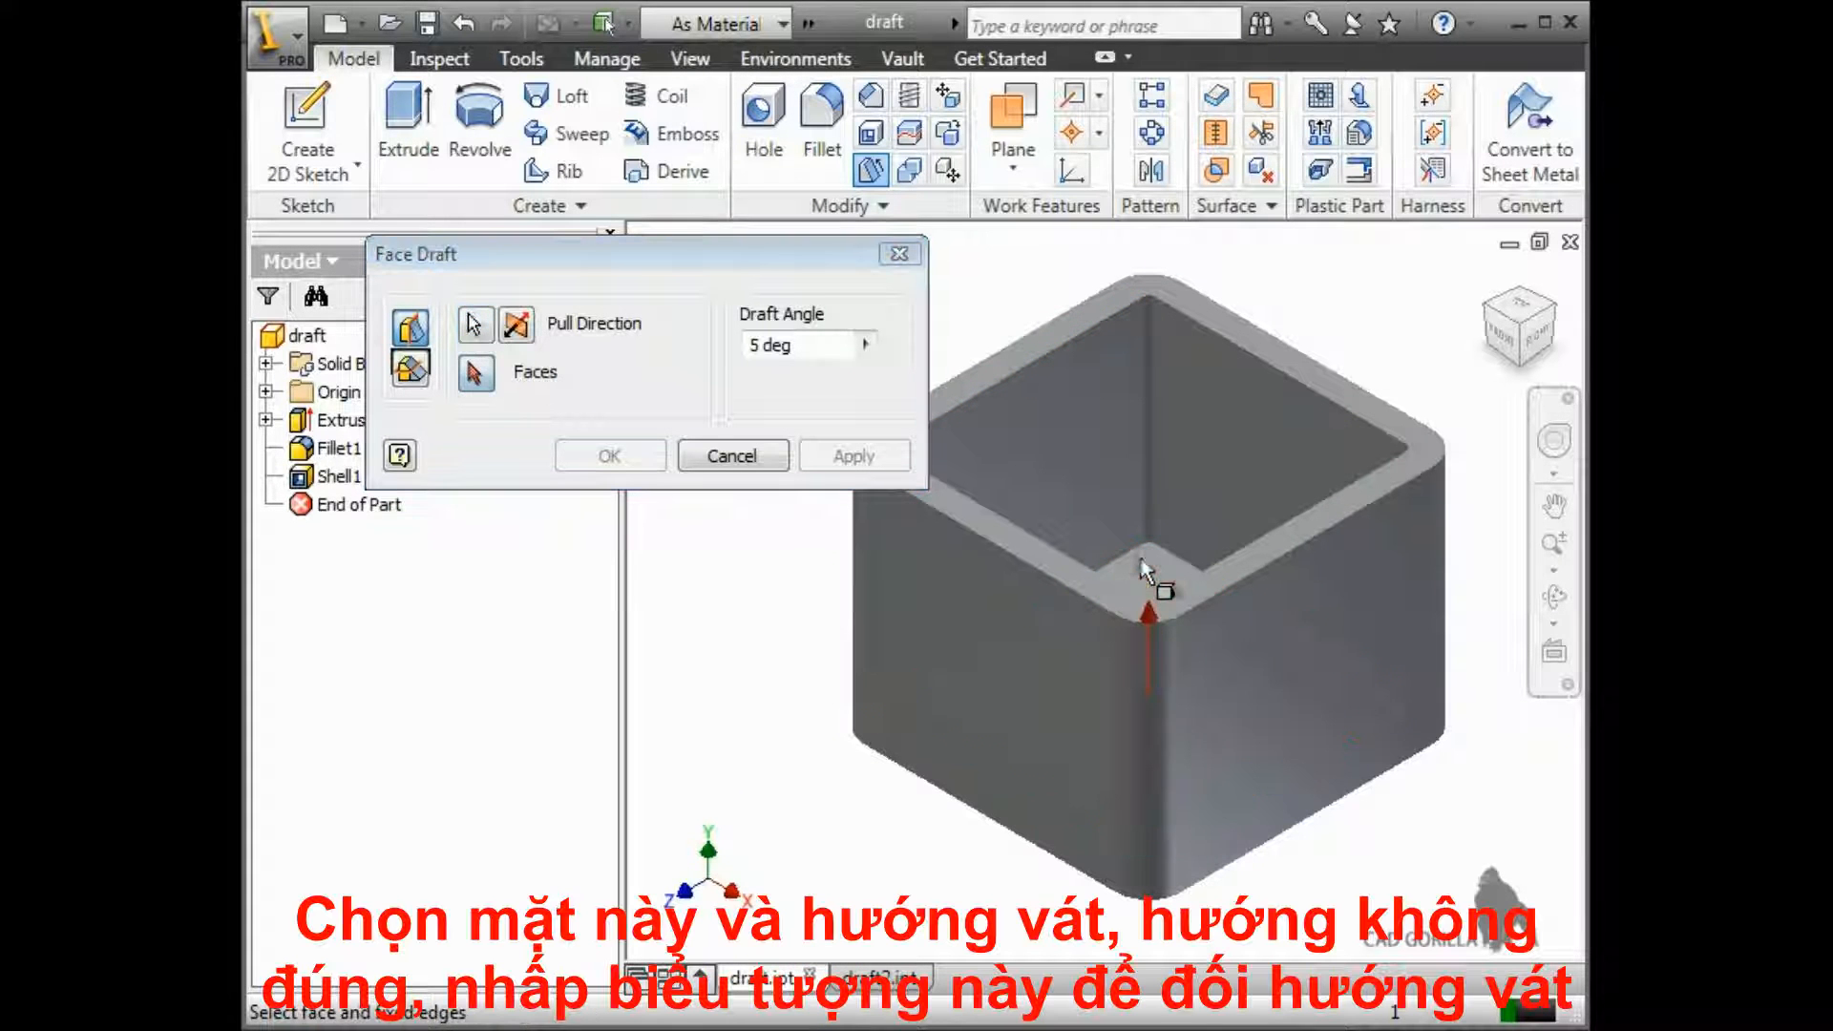
Draft the box walls 6° using the top face as the flipped pull direction
click(477, 371)
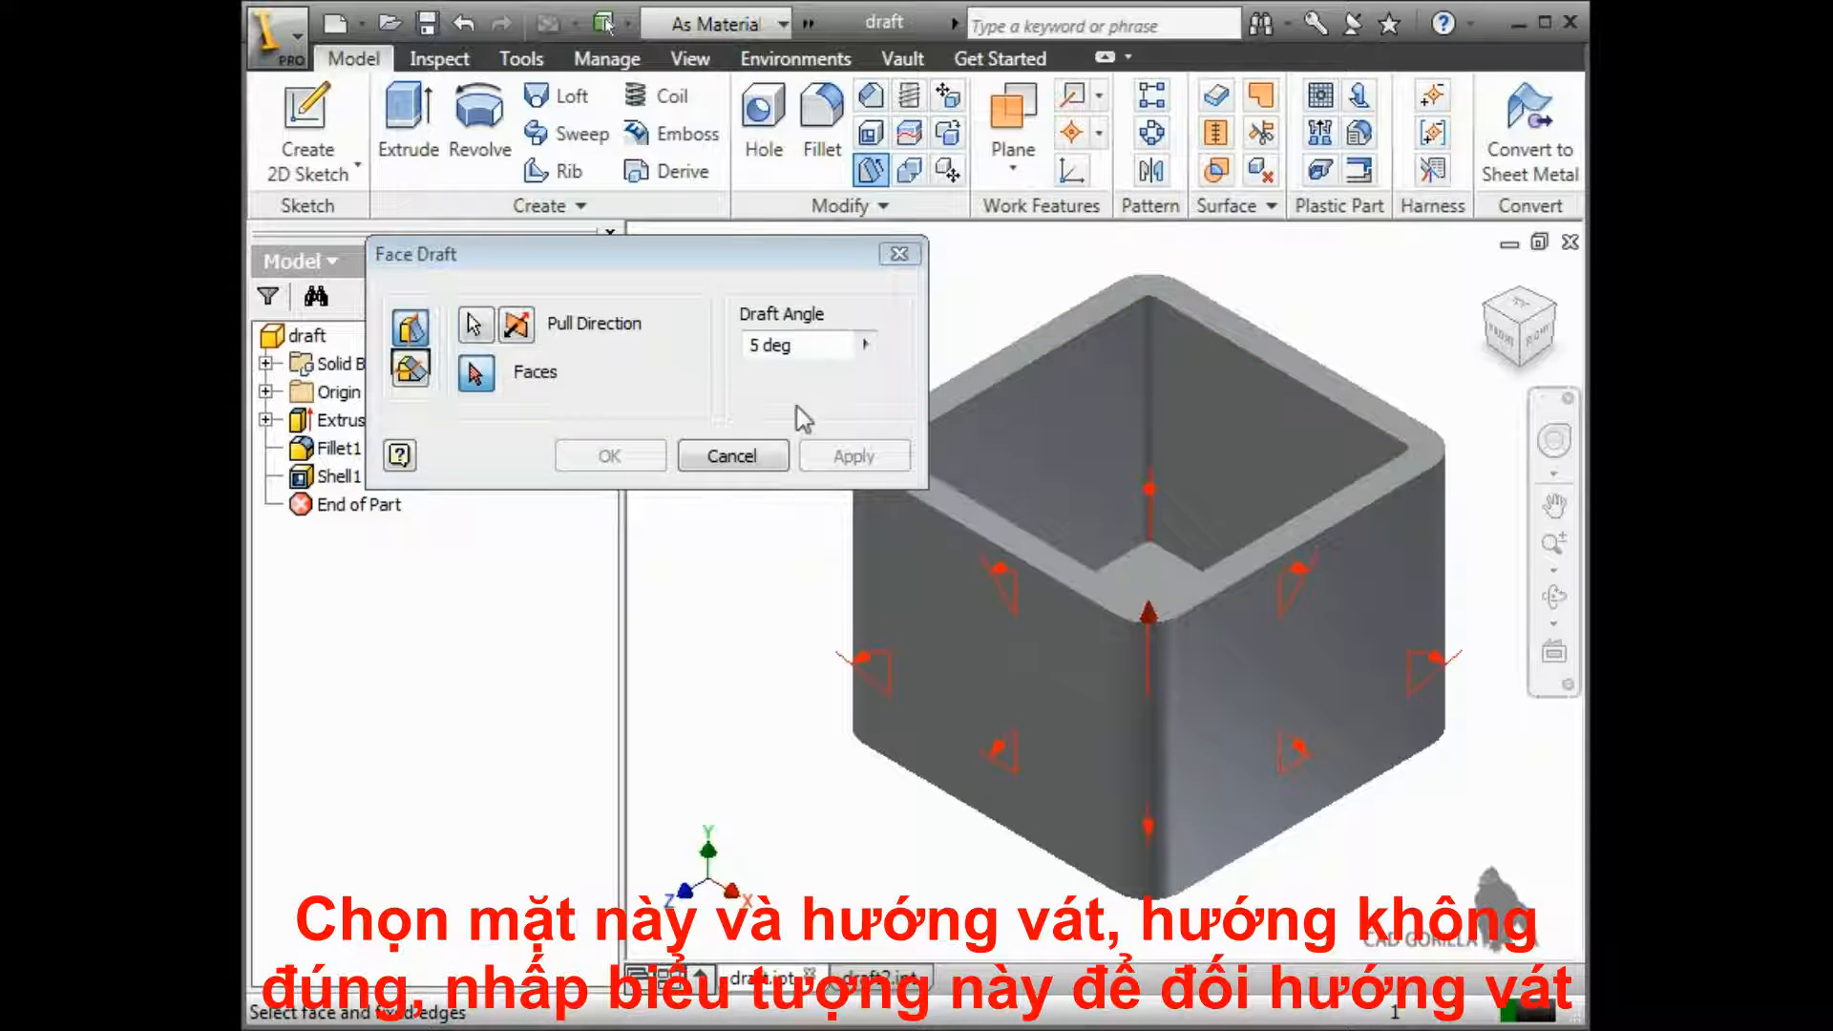
click(516, 324)
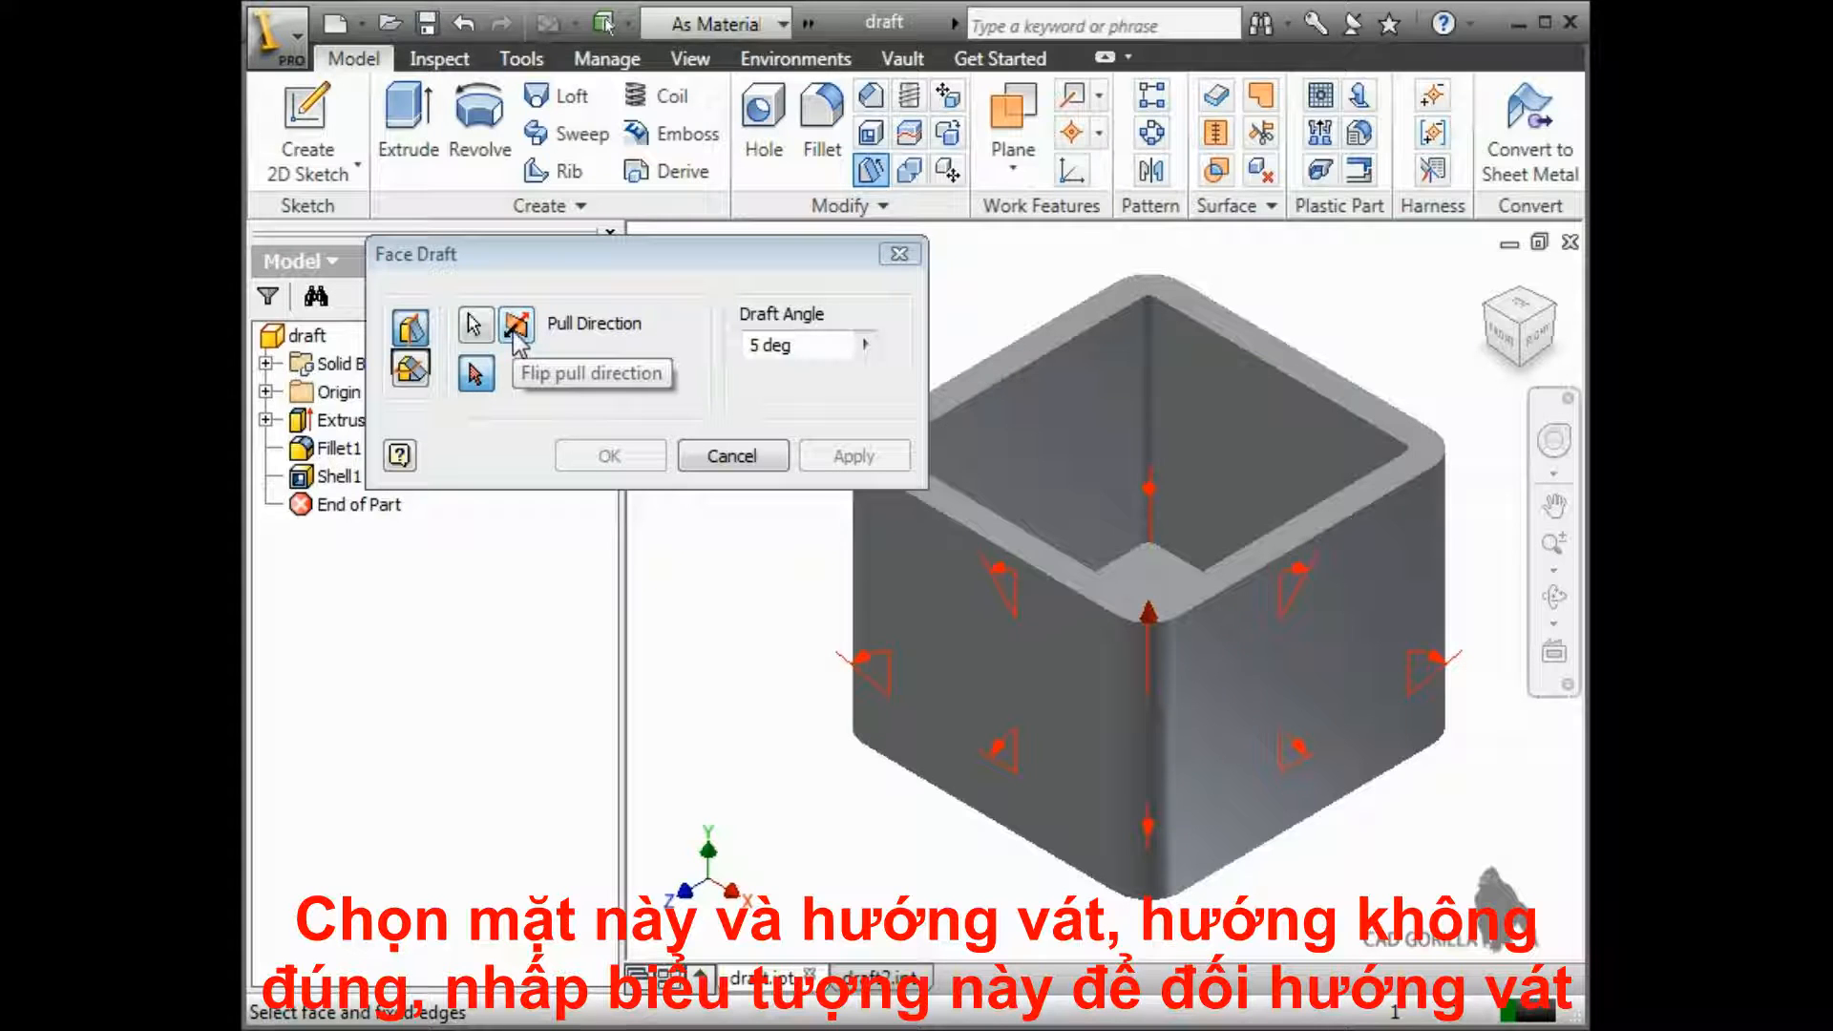
click(516, 323)
text(6)
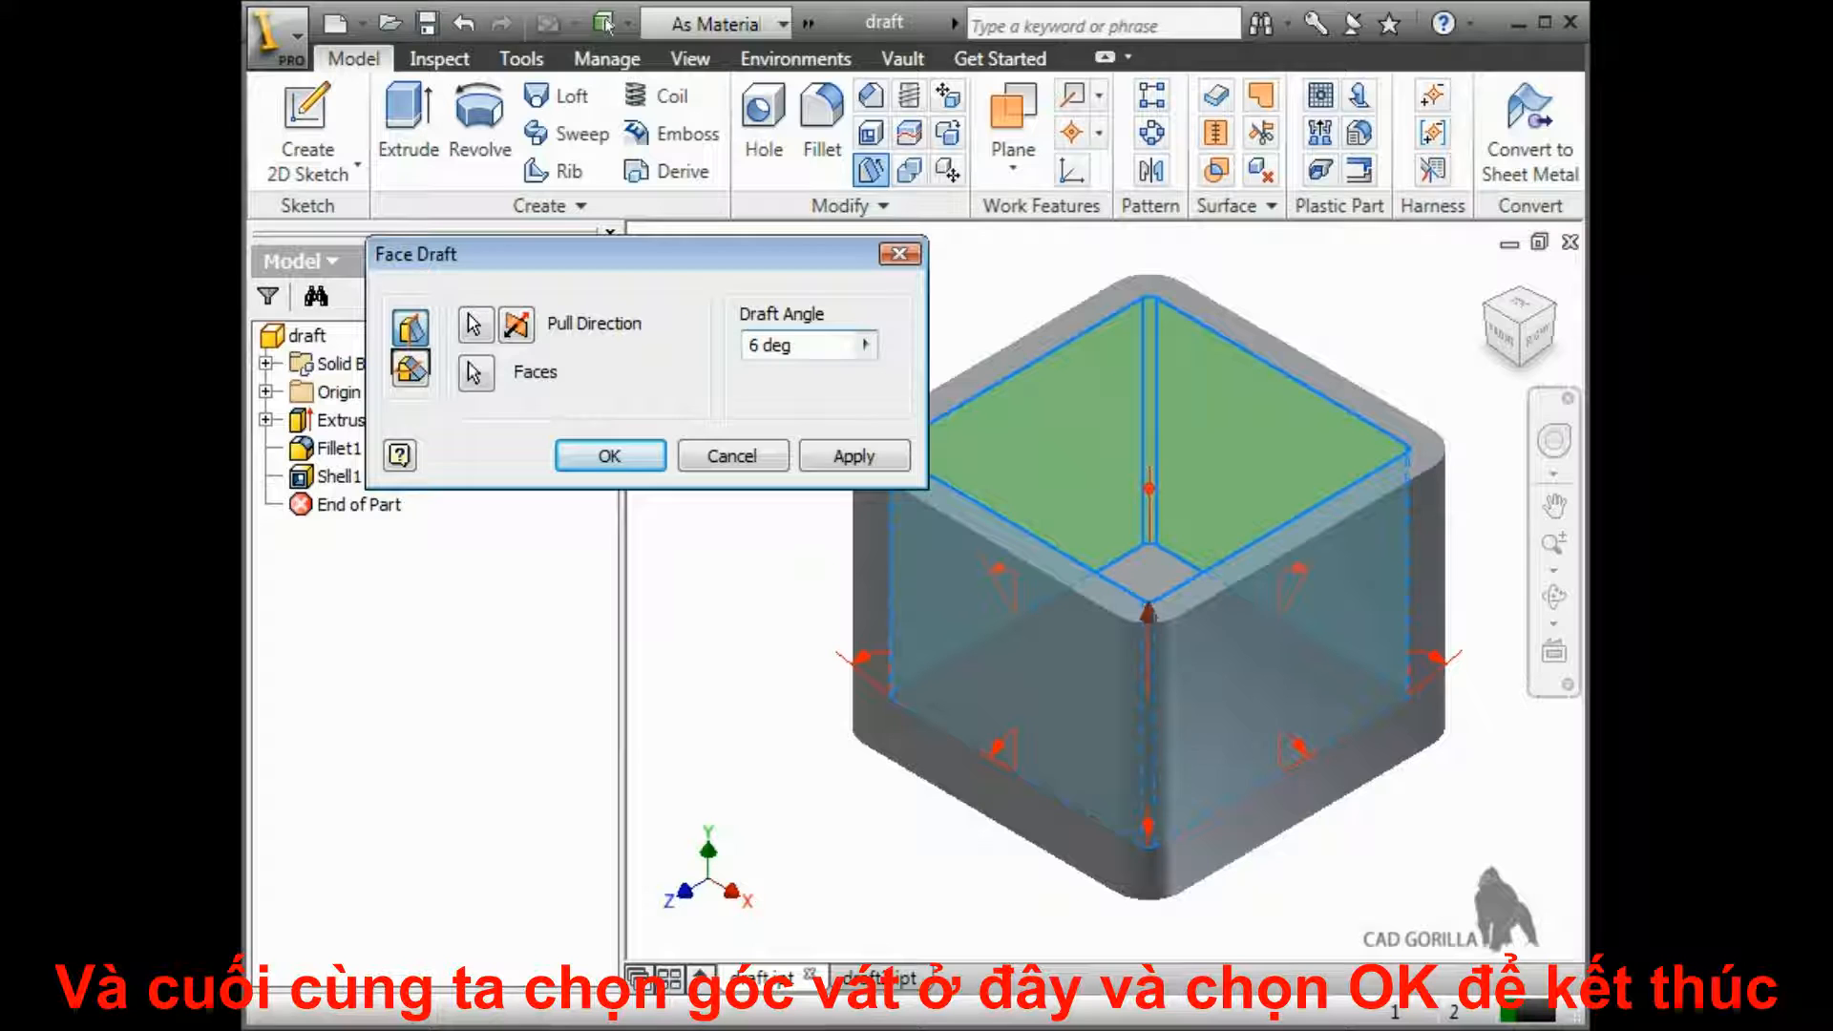
click(608, 454)
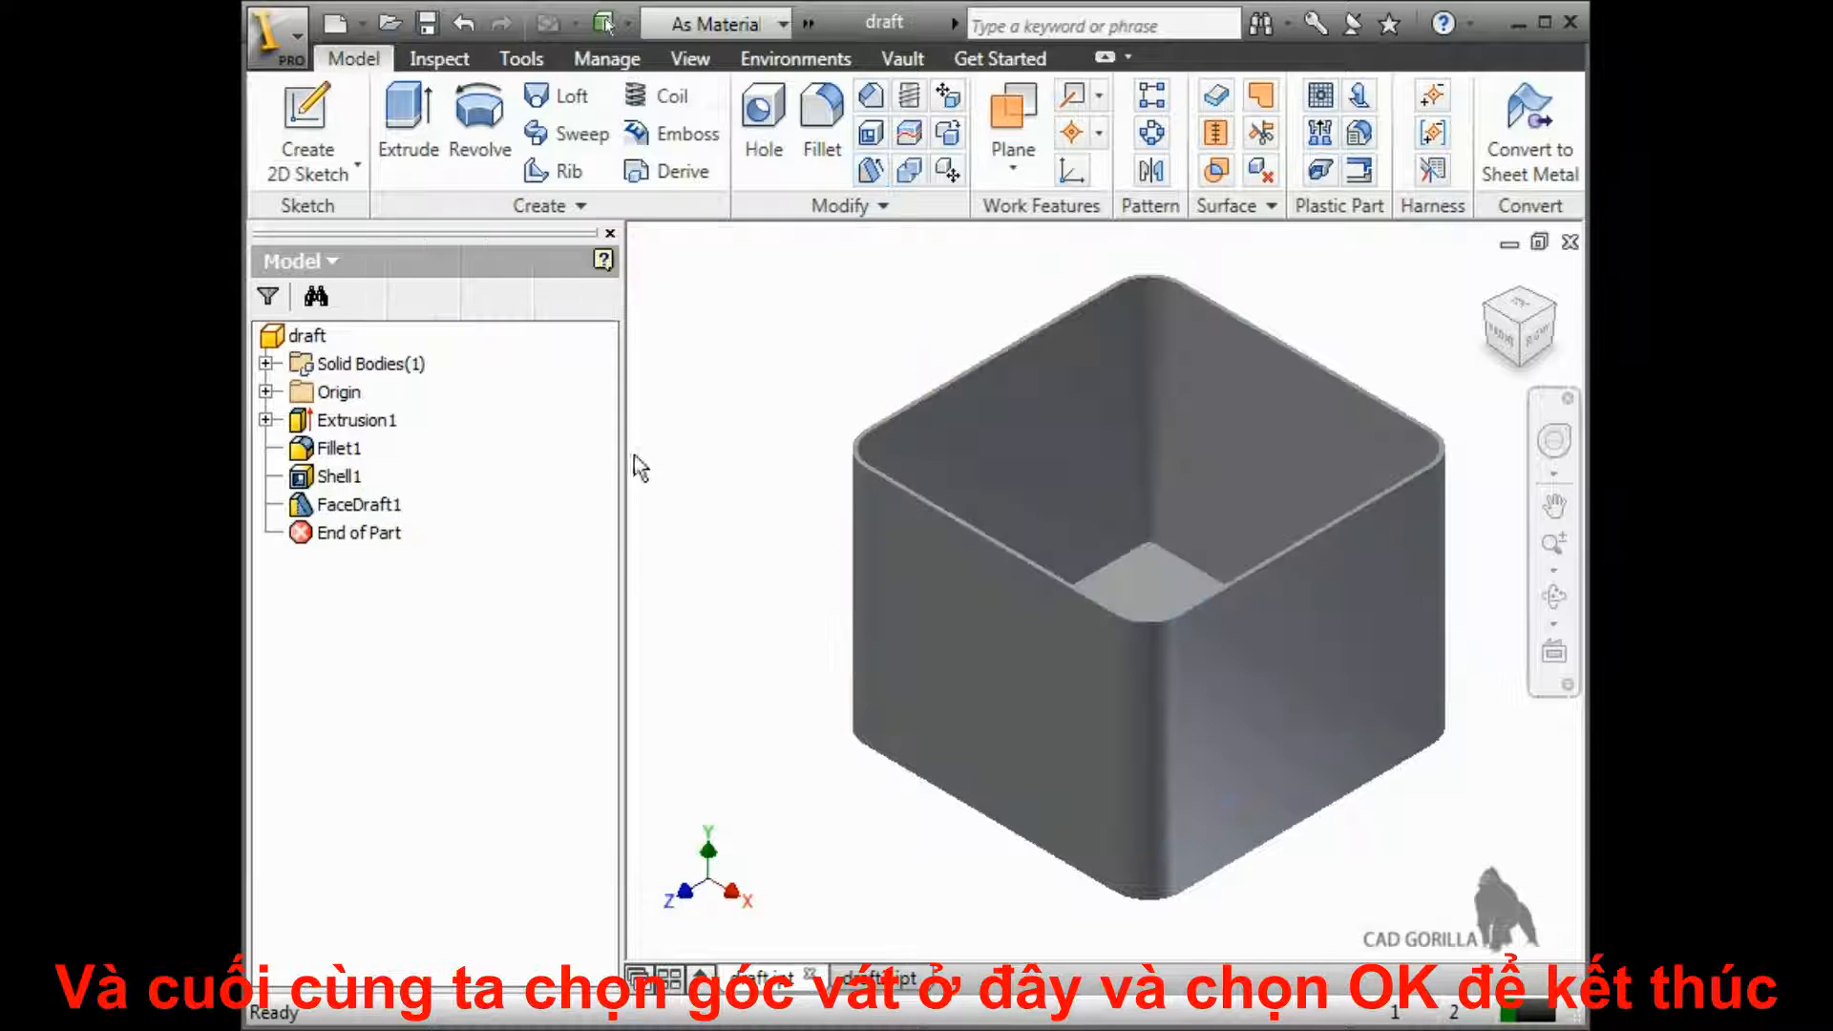
click(360, 504)
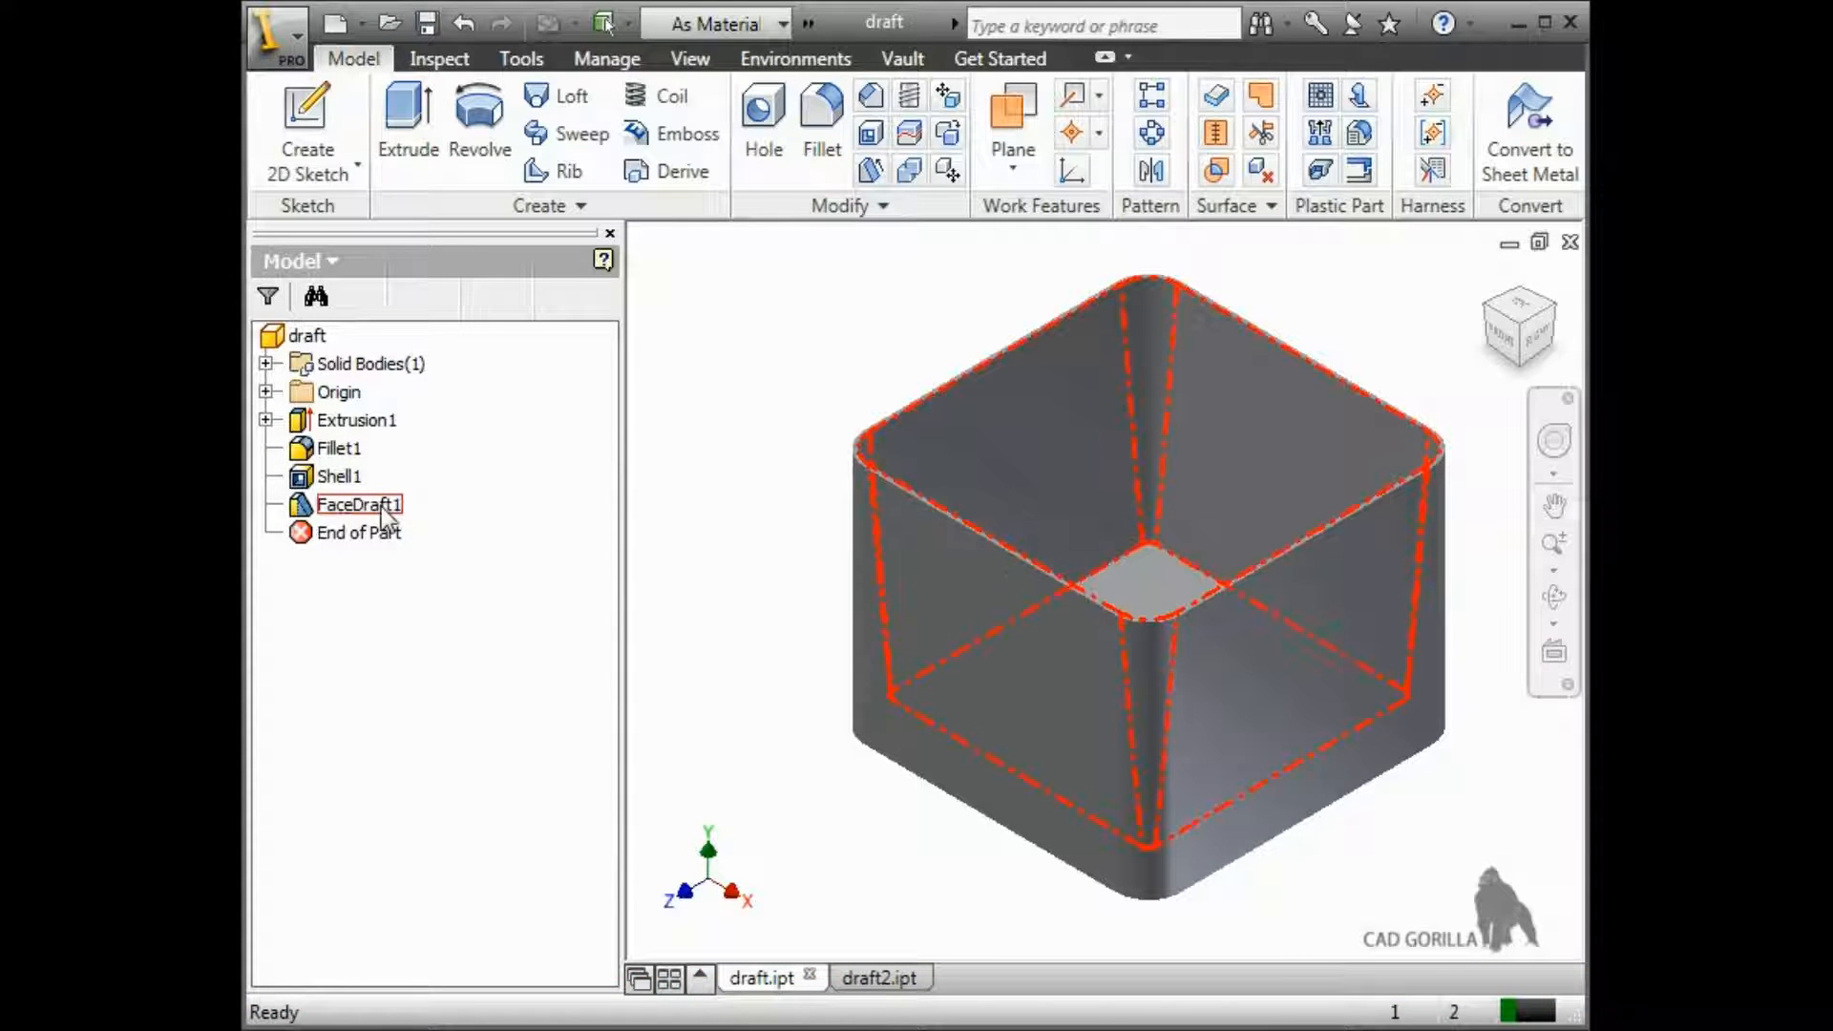
right_click(360, 504)
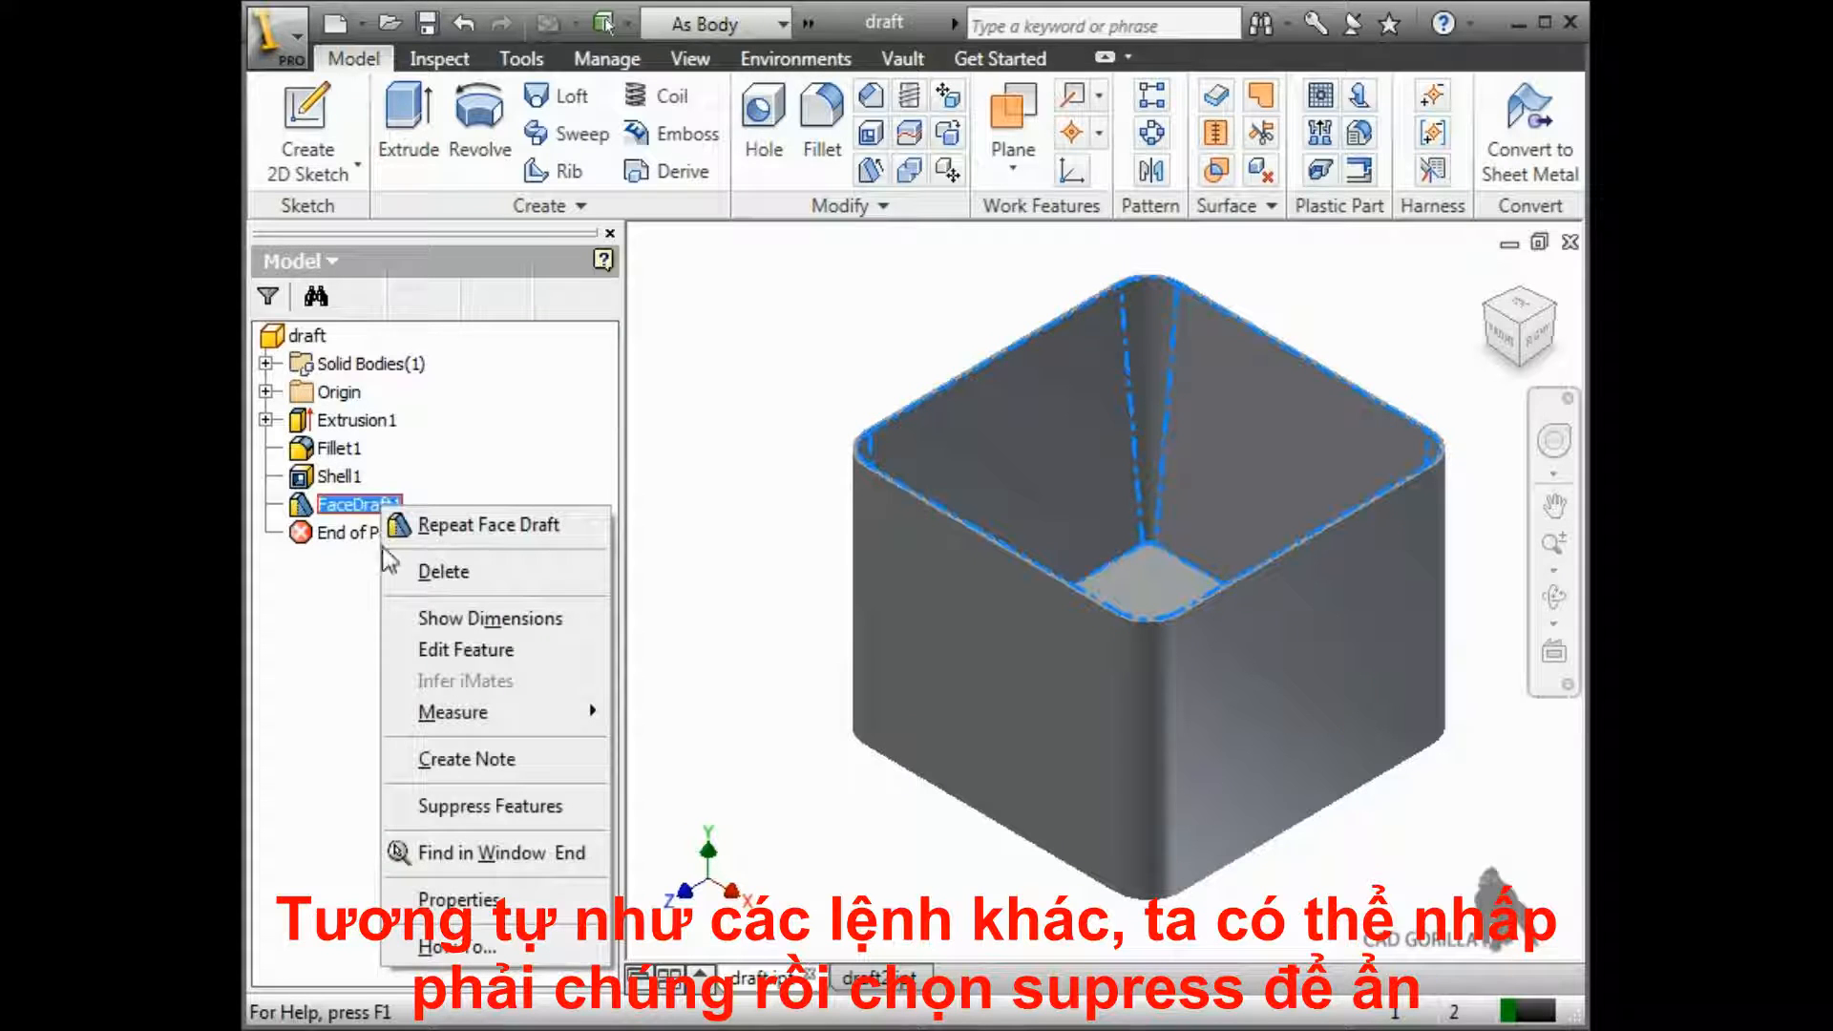
mouse_move(491, 807)
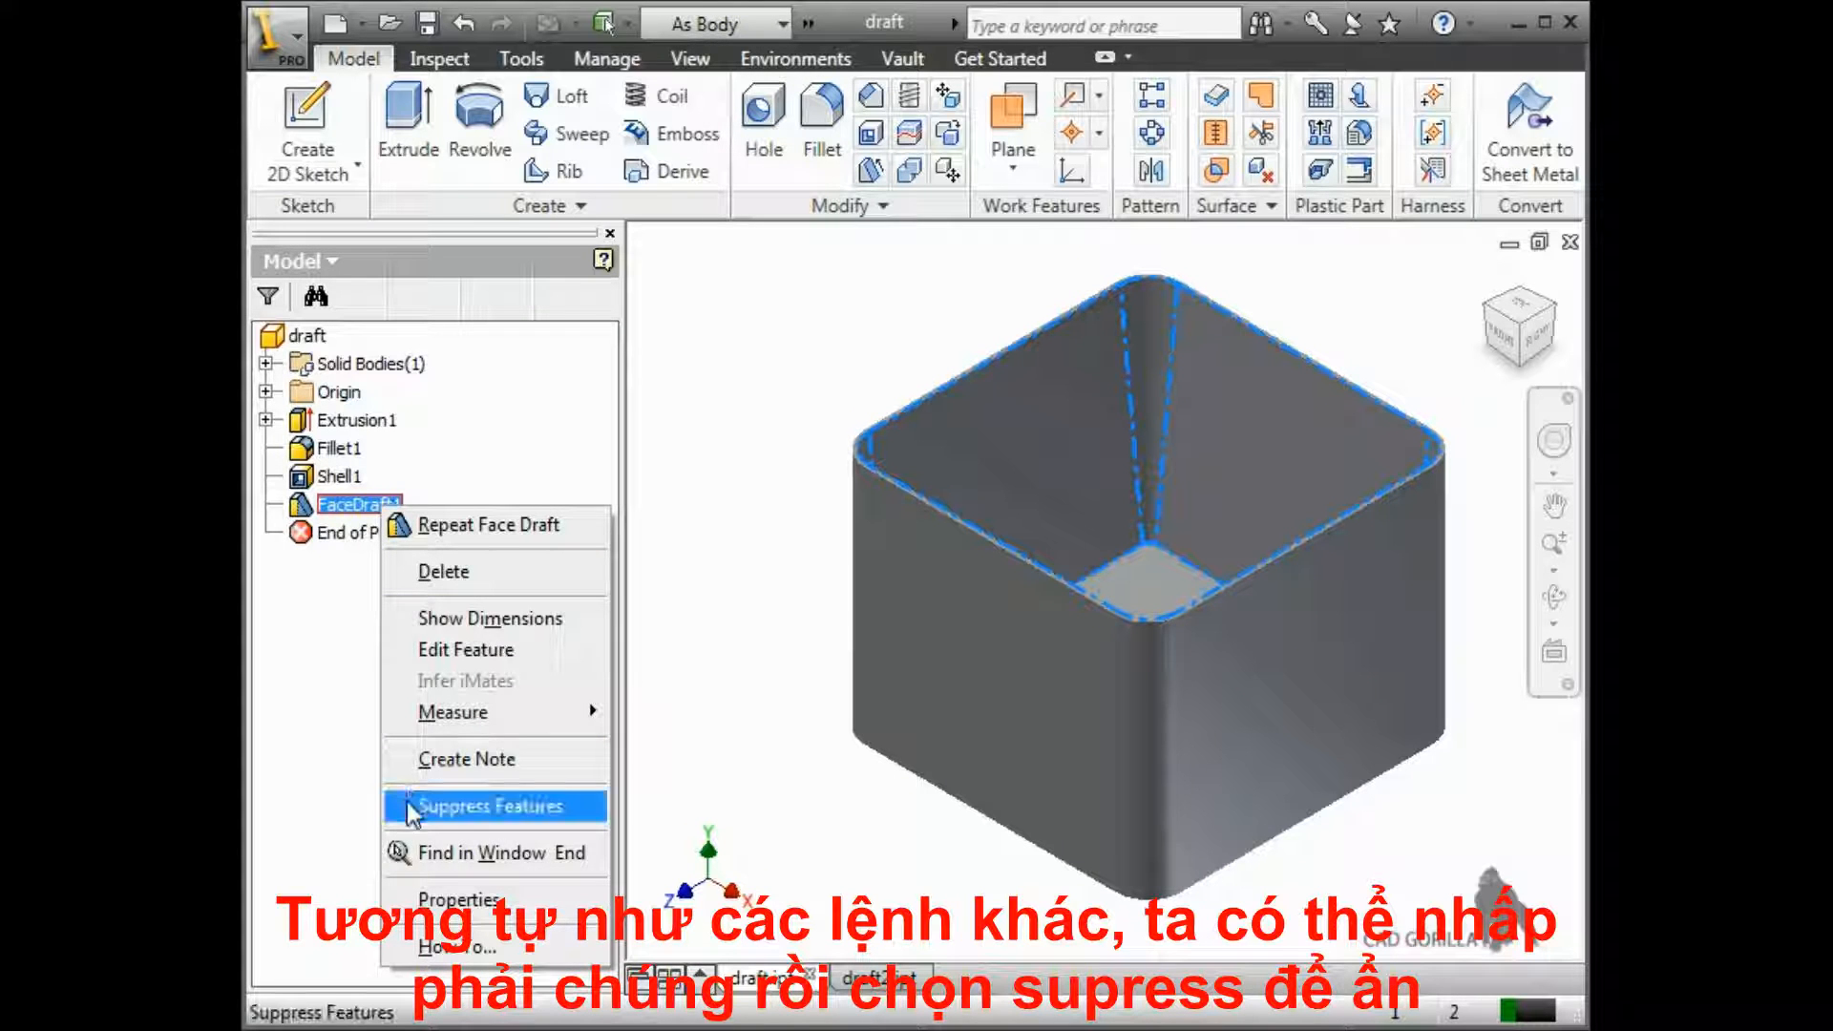
click(490, 807)
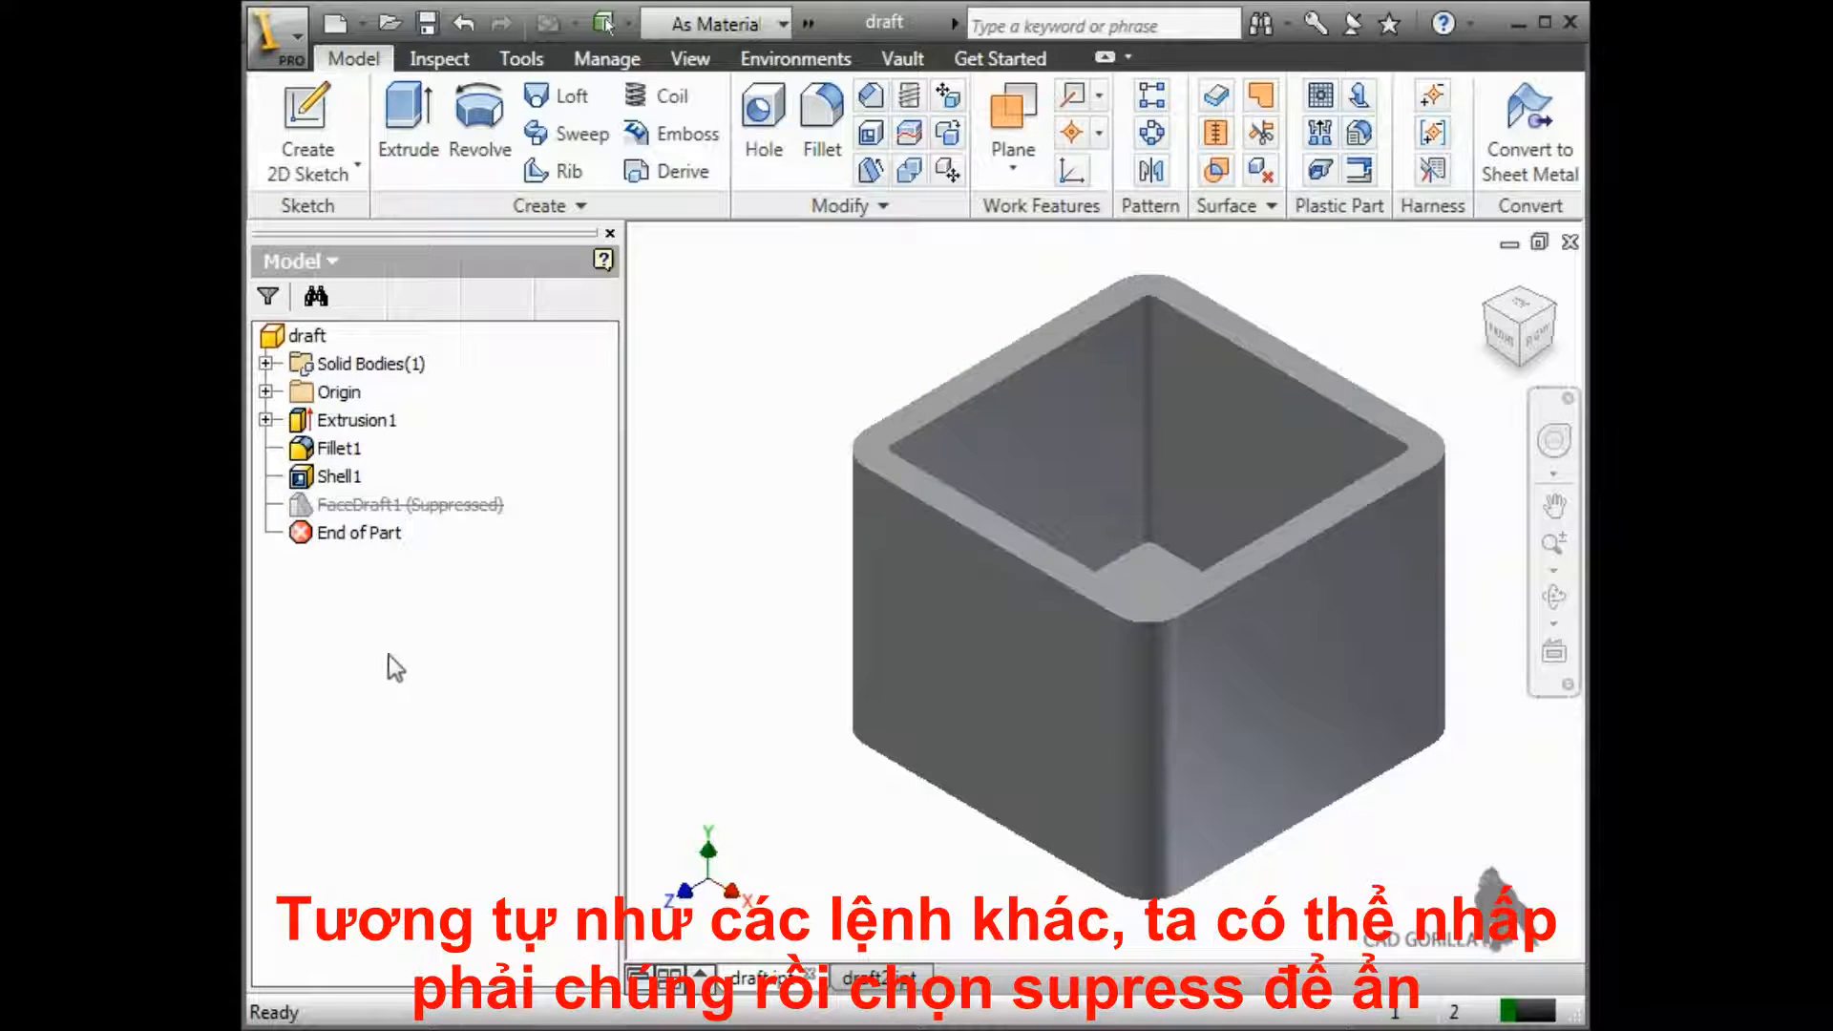
right_click(410, 504)
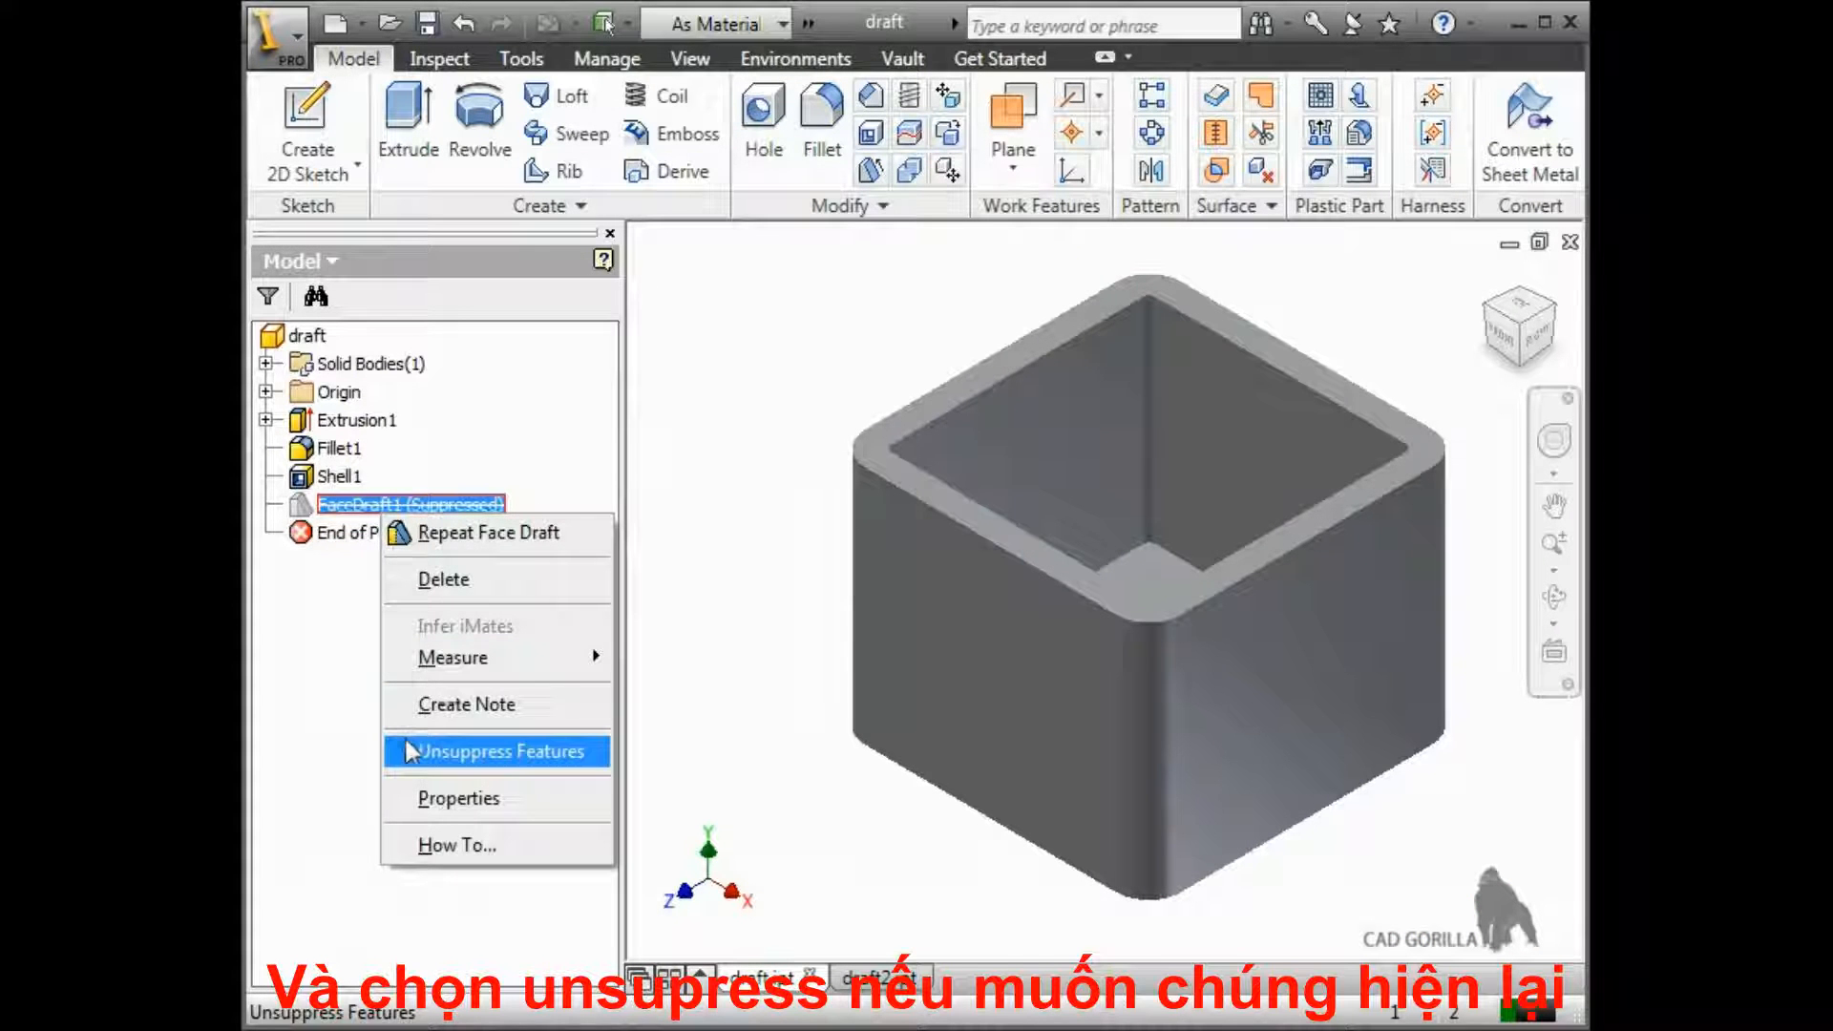
click(505, 751)
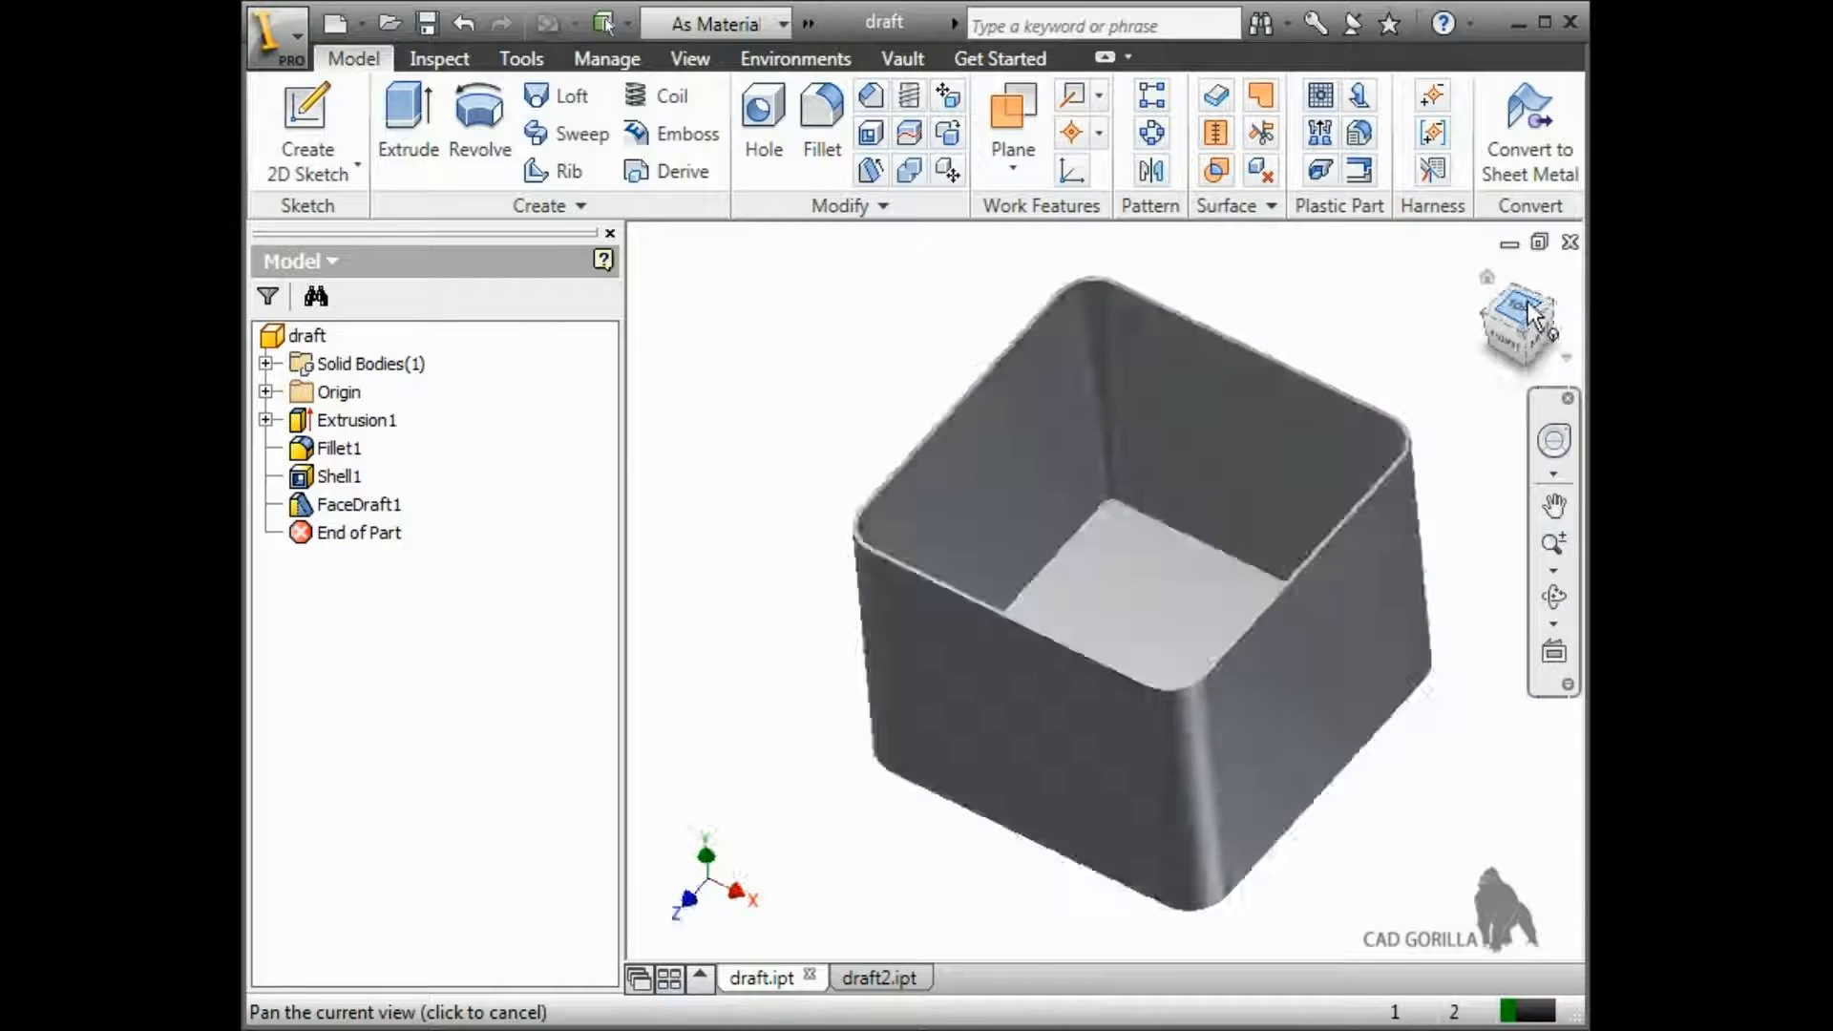
Reorient the box view with the ViewCube before moving to draft2
click(1519, 324)
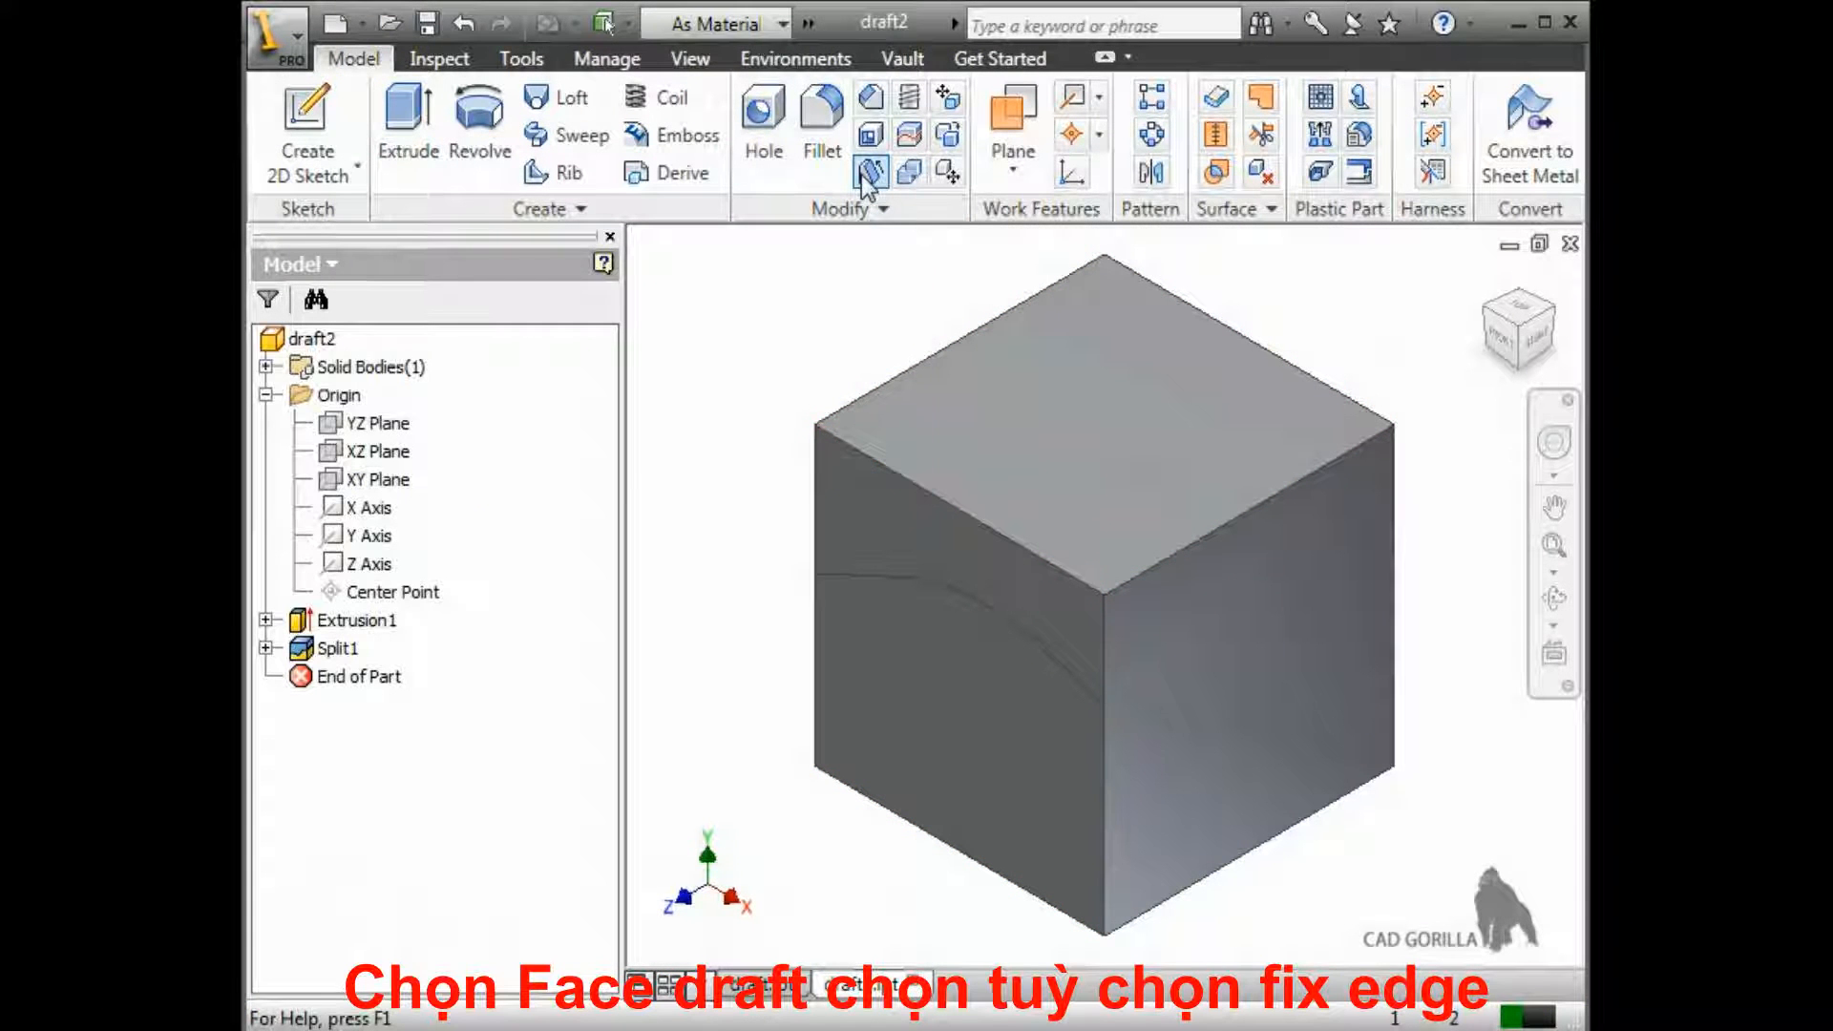
Launch Face Draft on the draft2 cube with Fixed Plane at 2.5°
click(870, 172)
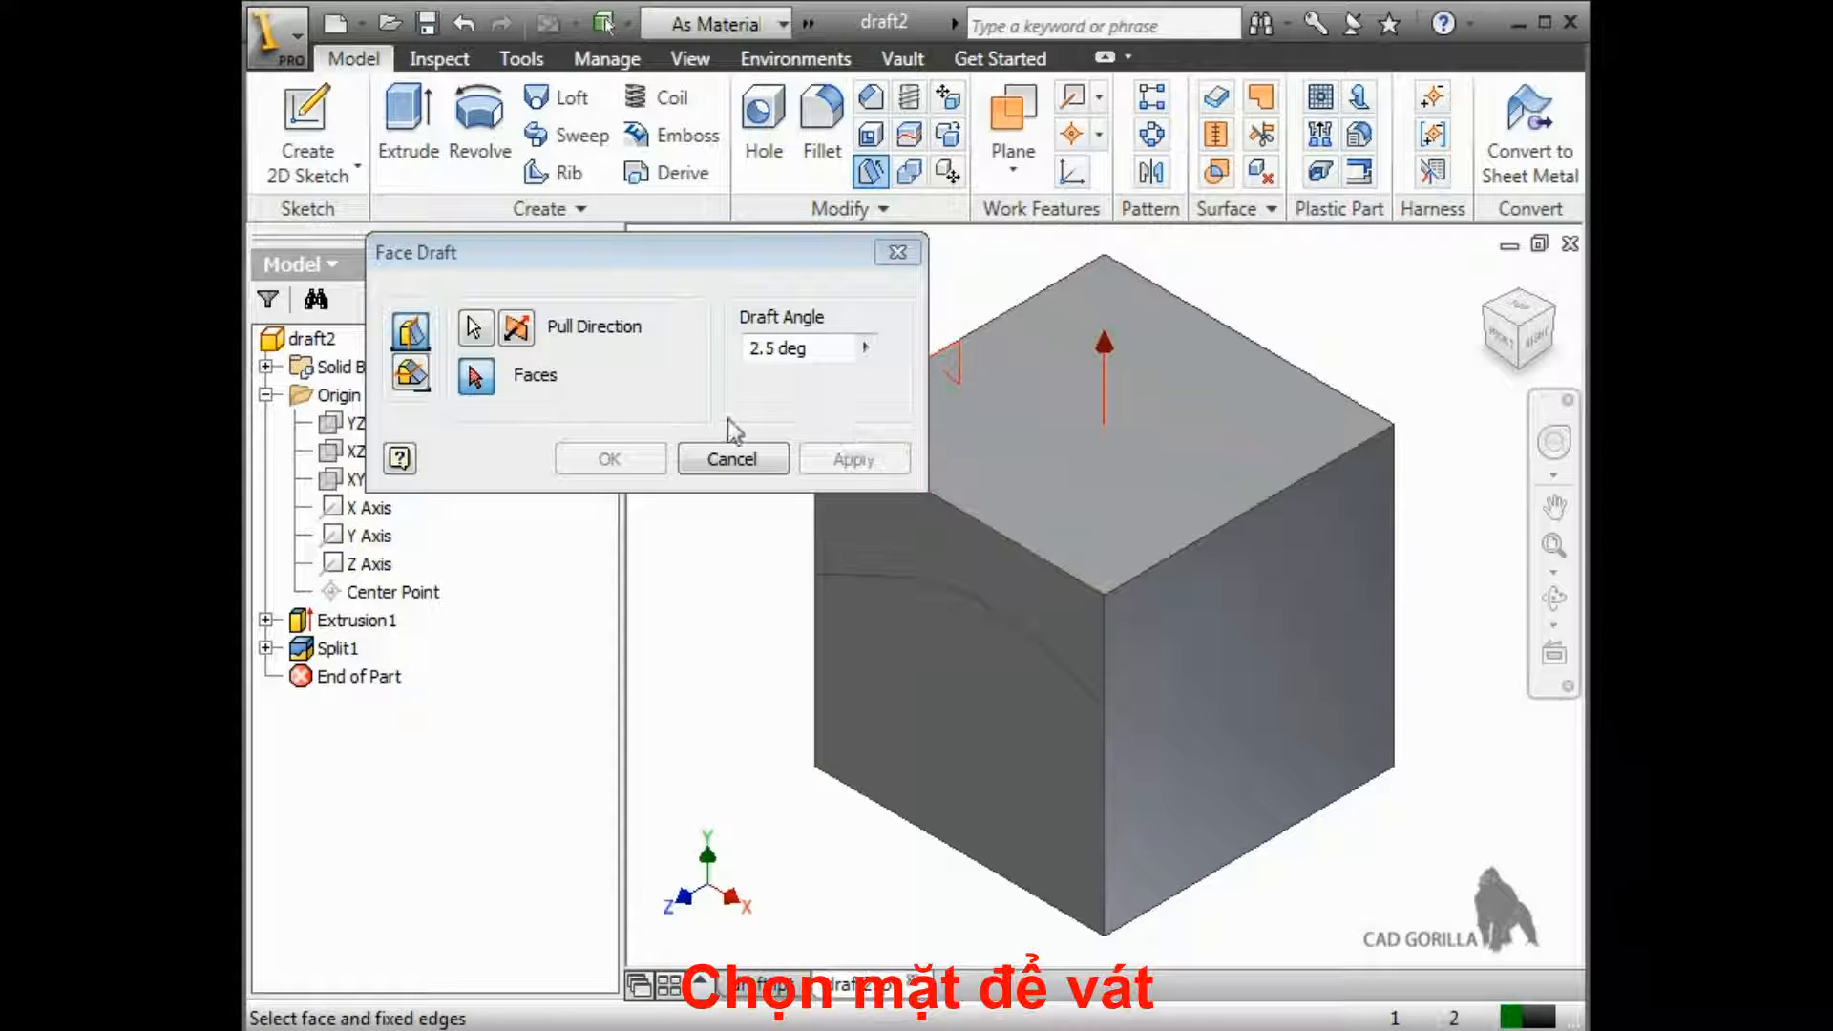
mouse_move(475, 382)
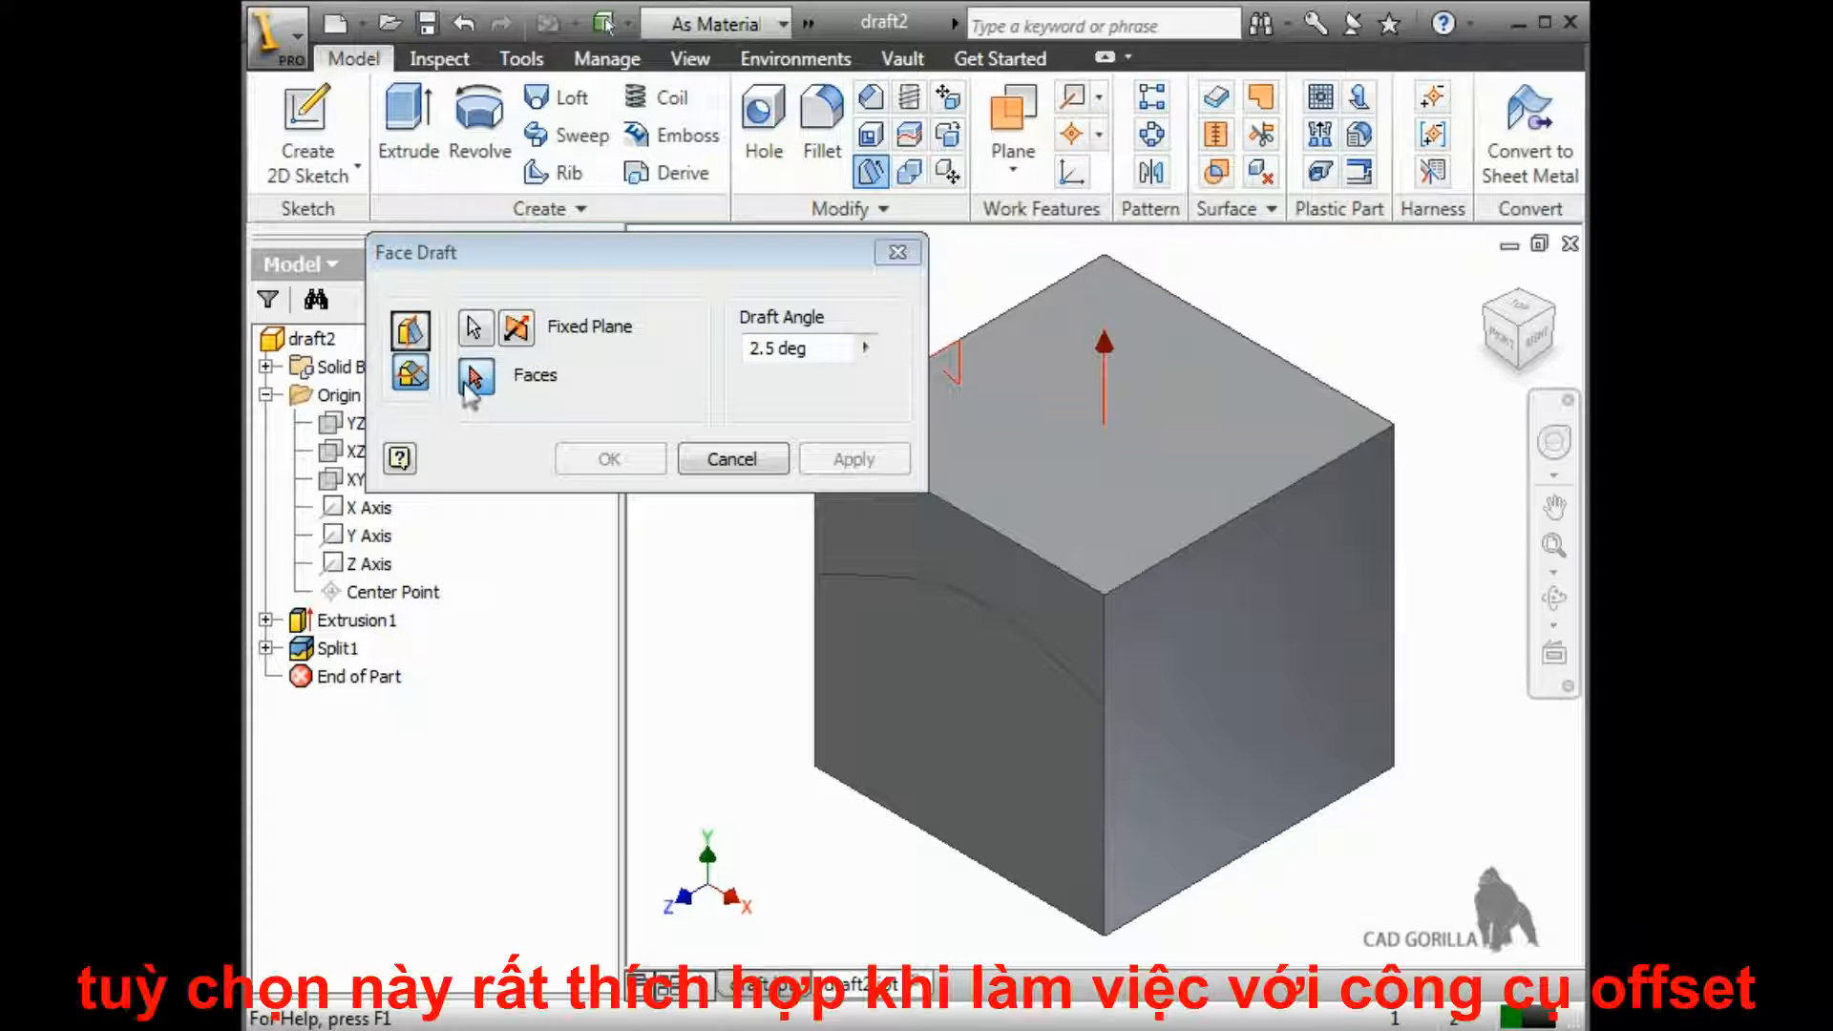
mouse_move(668, 517)
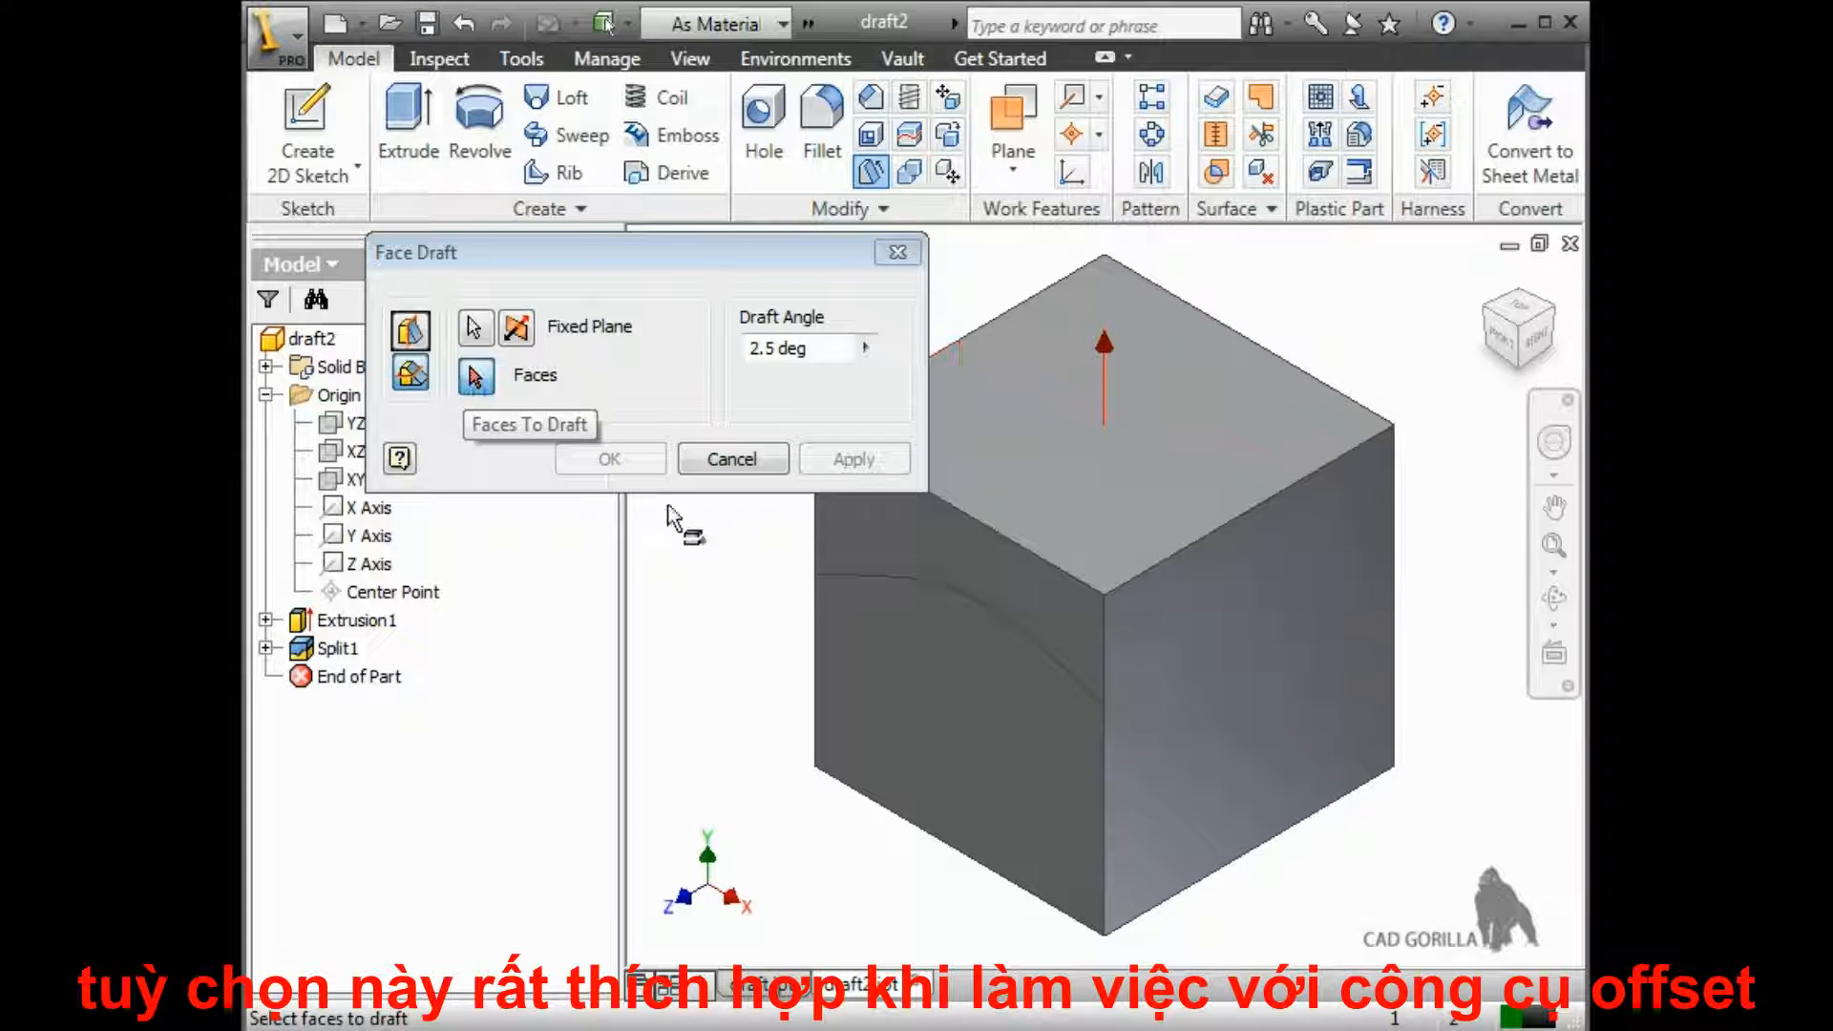
Draft the lower front and right faces 2.5° about the XZ Plane
click(959, 702)
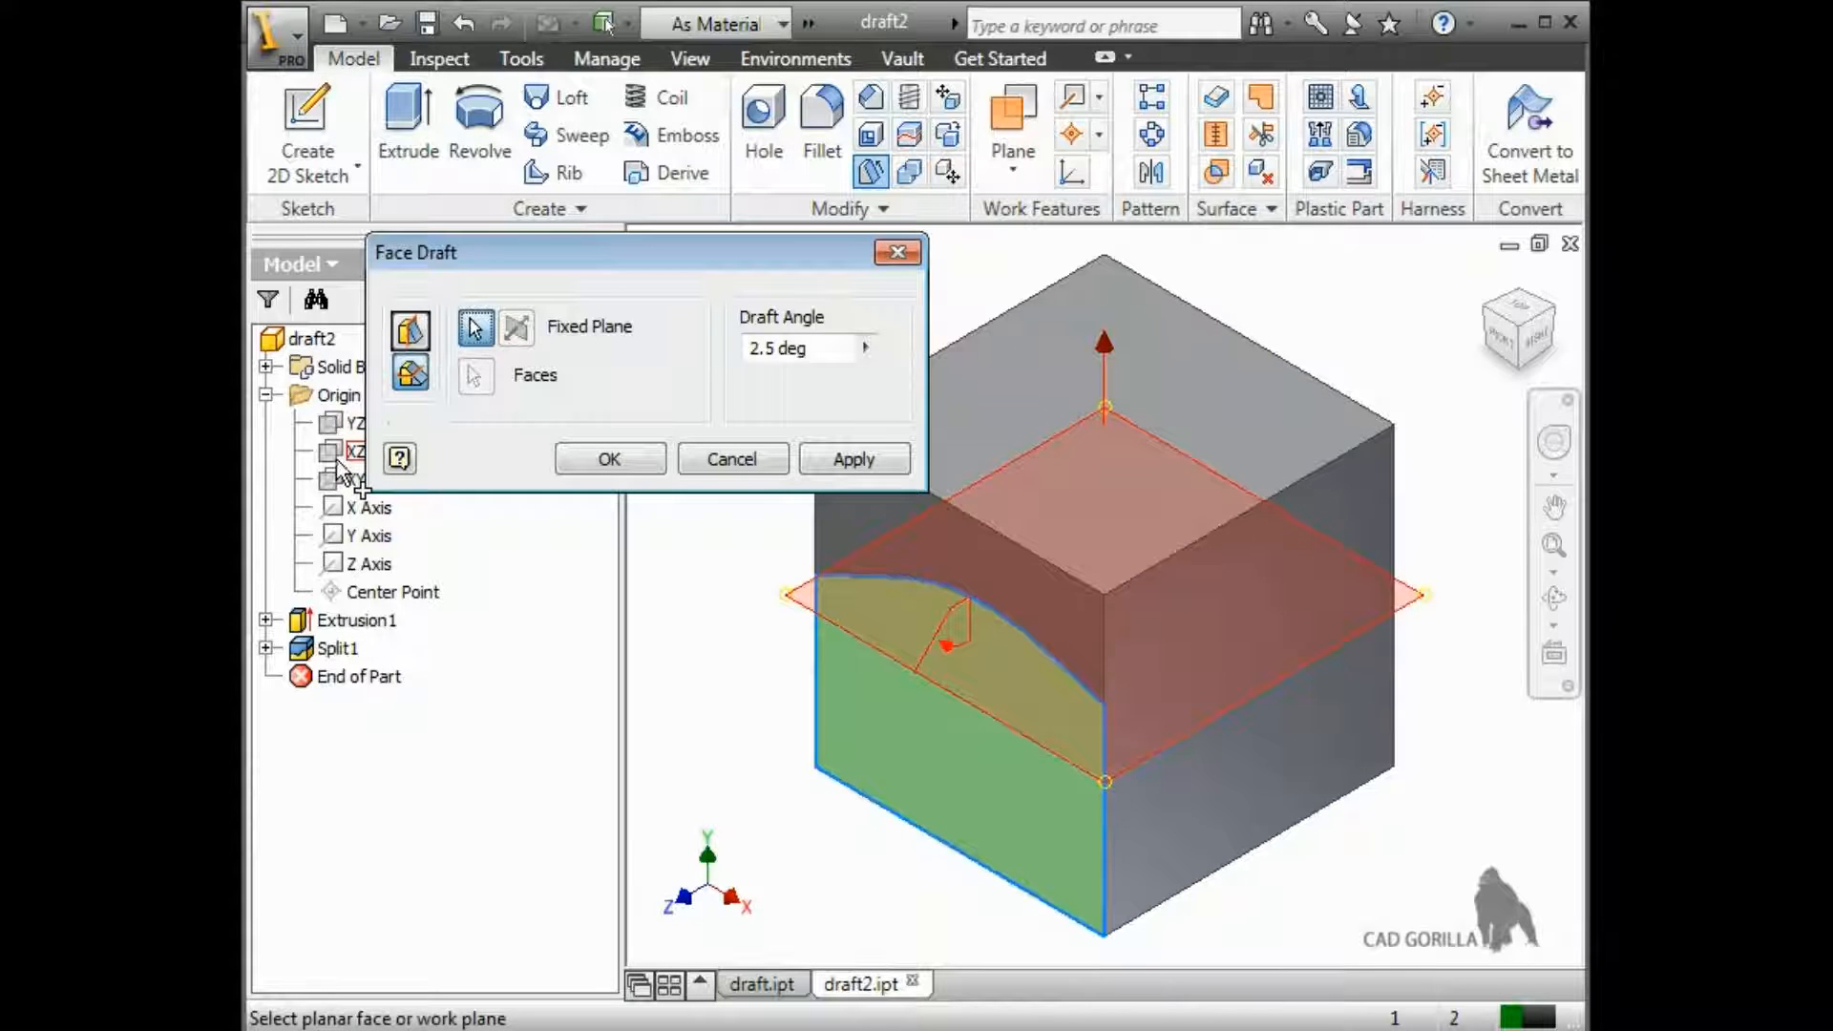
click(475, 376)
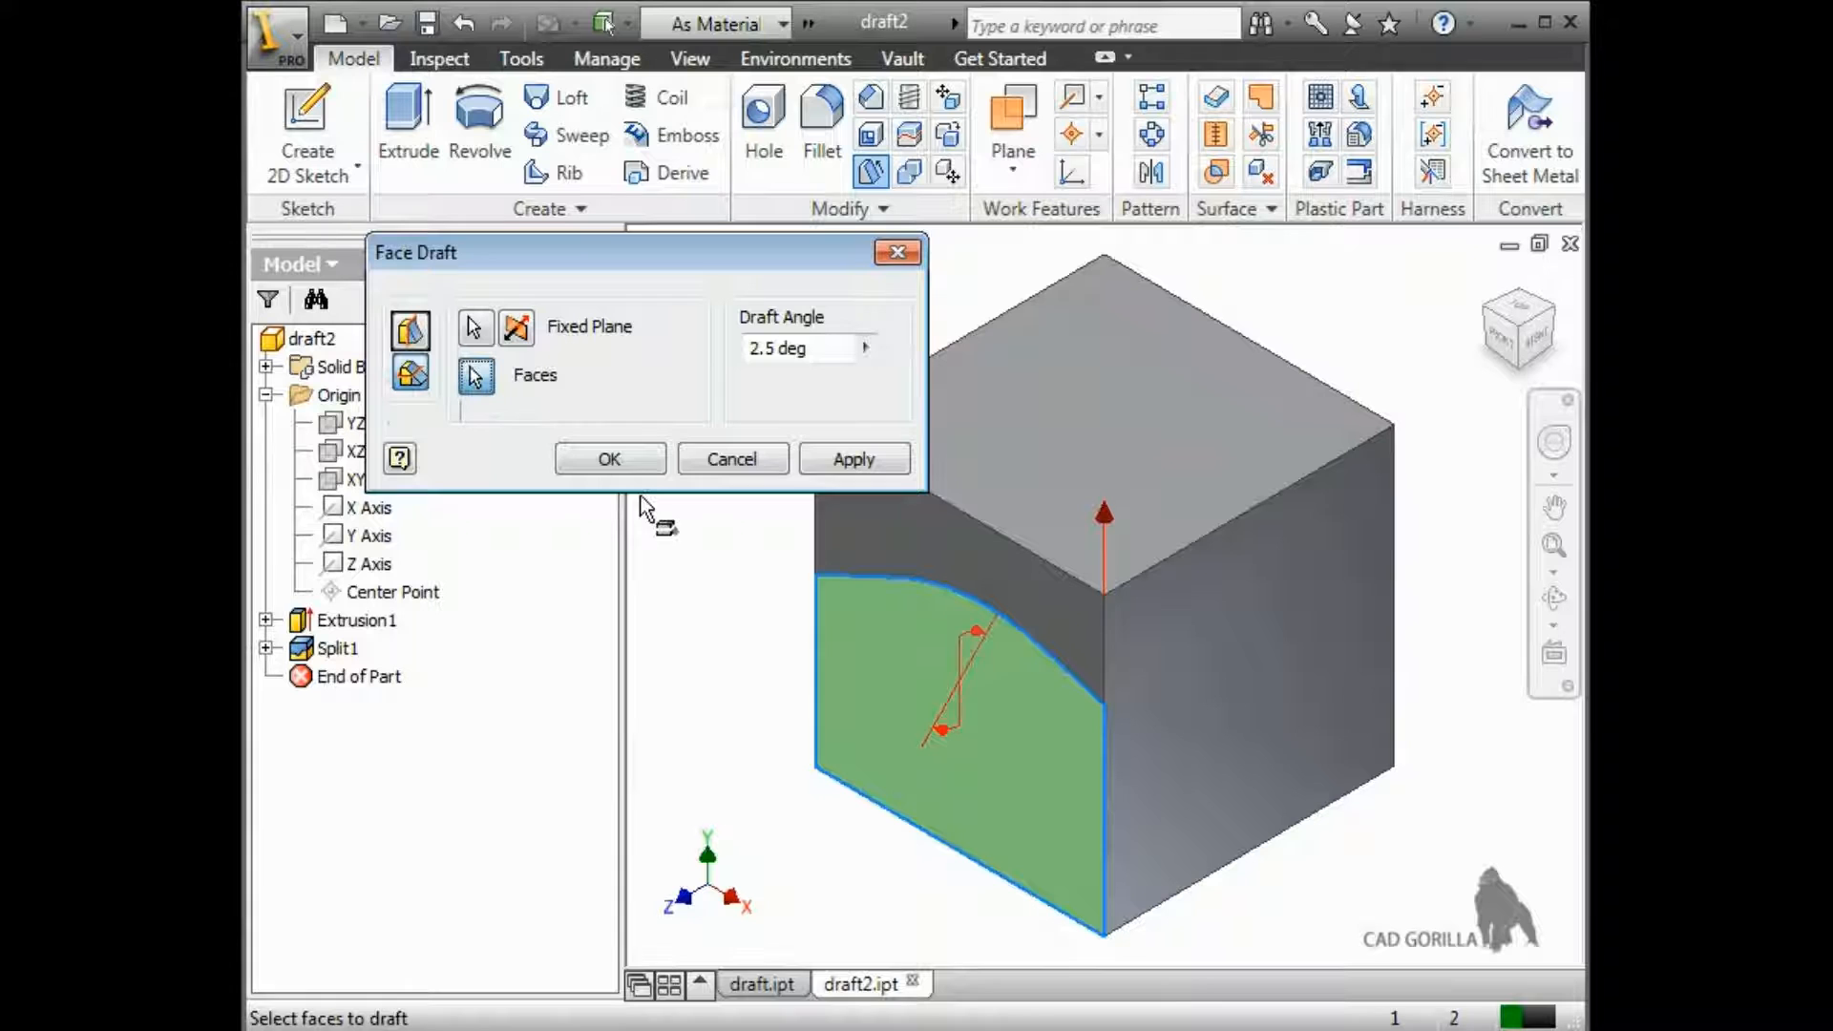
click(1215, 689)
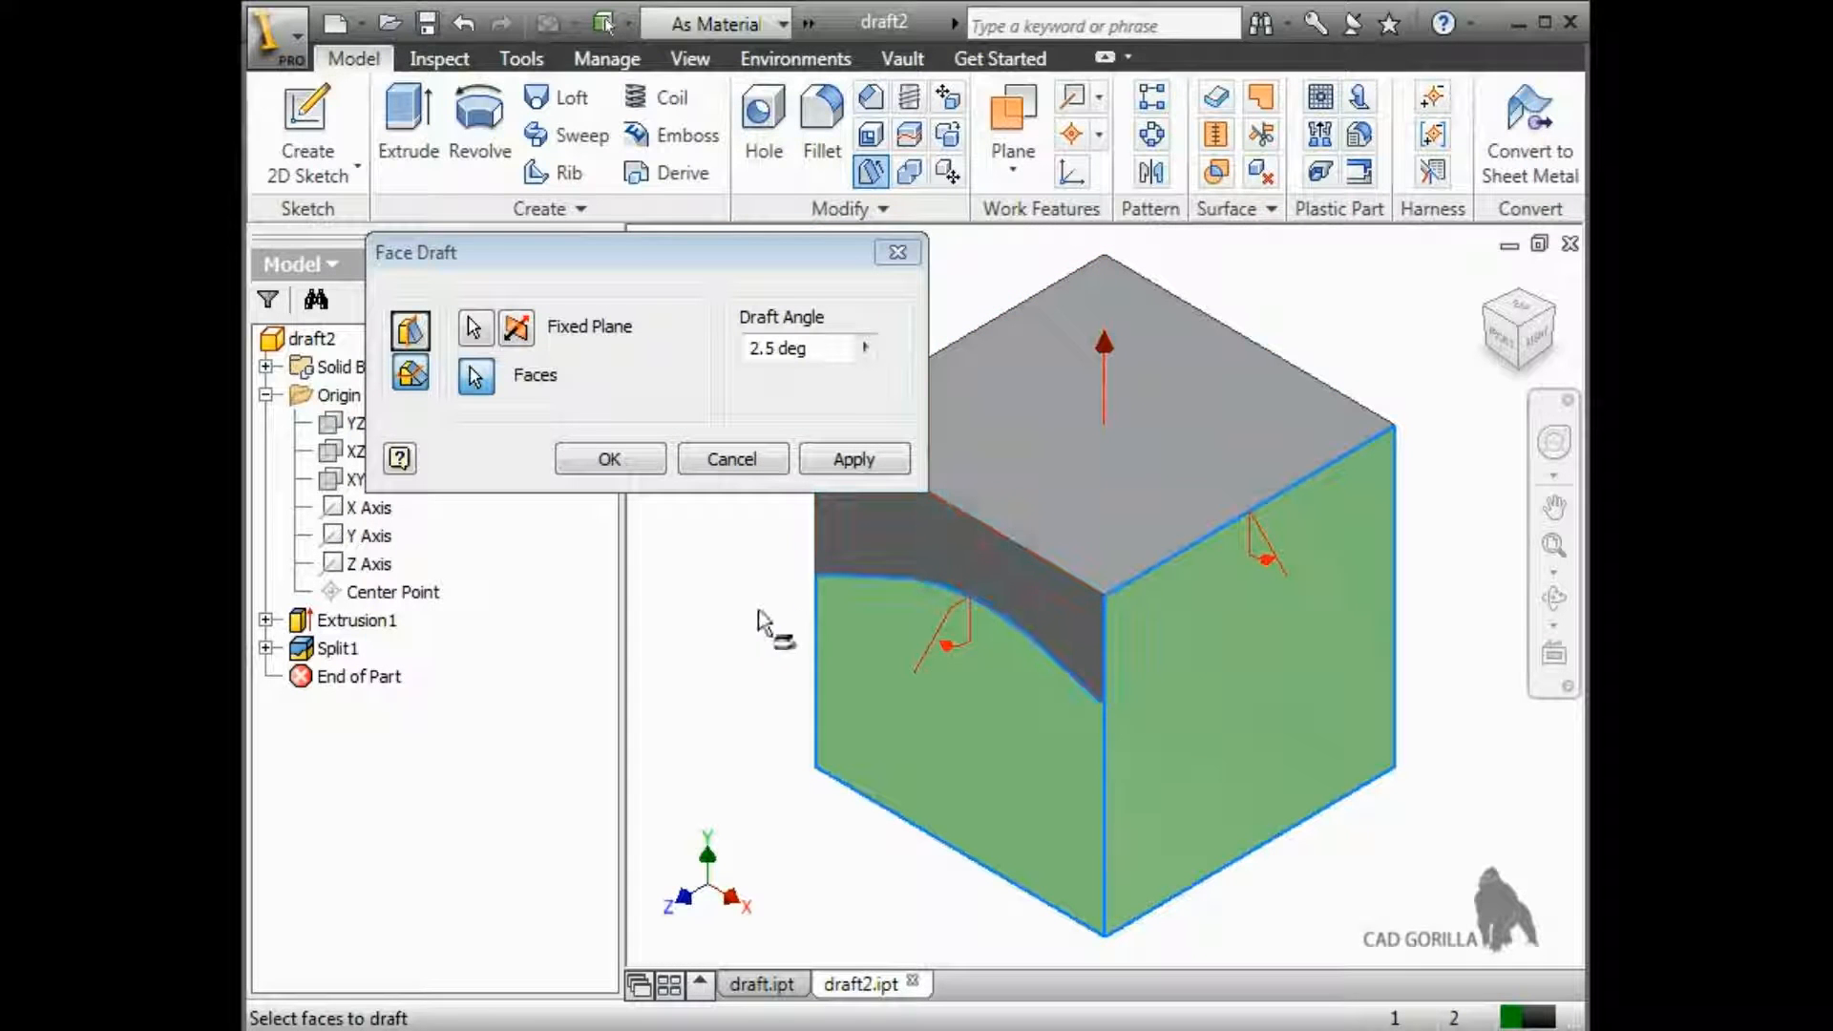
click(608, 458)
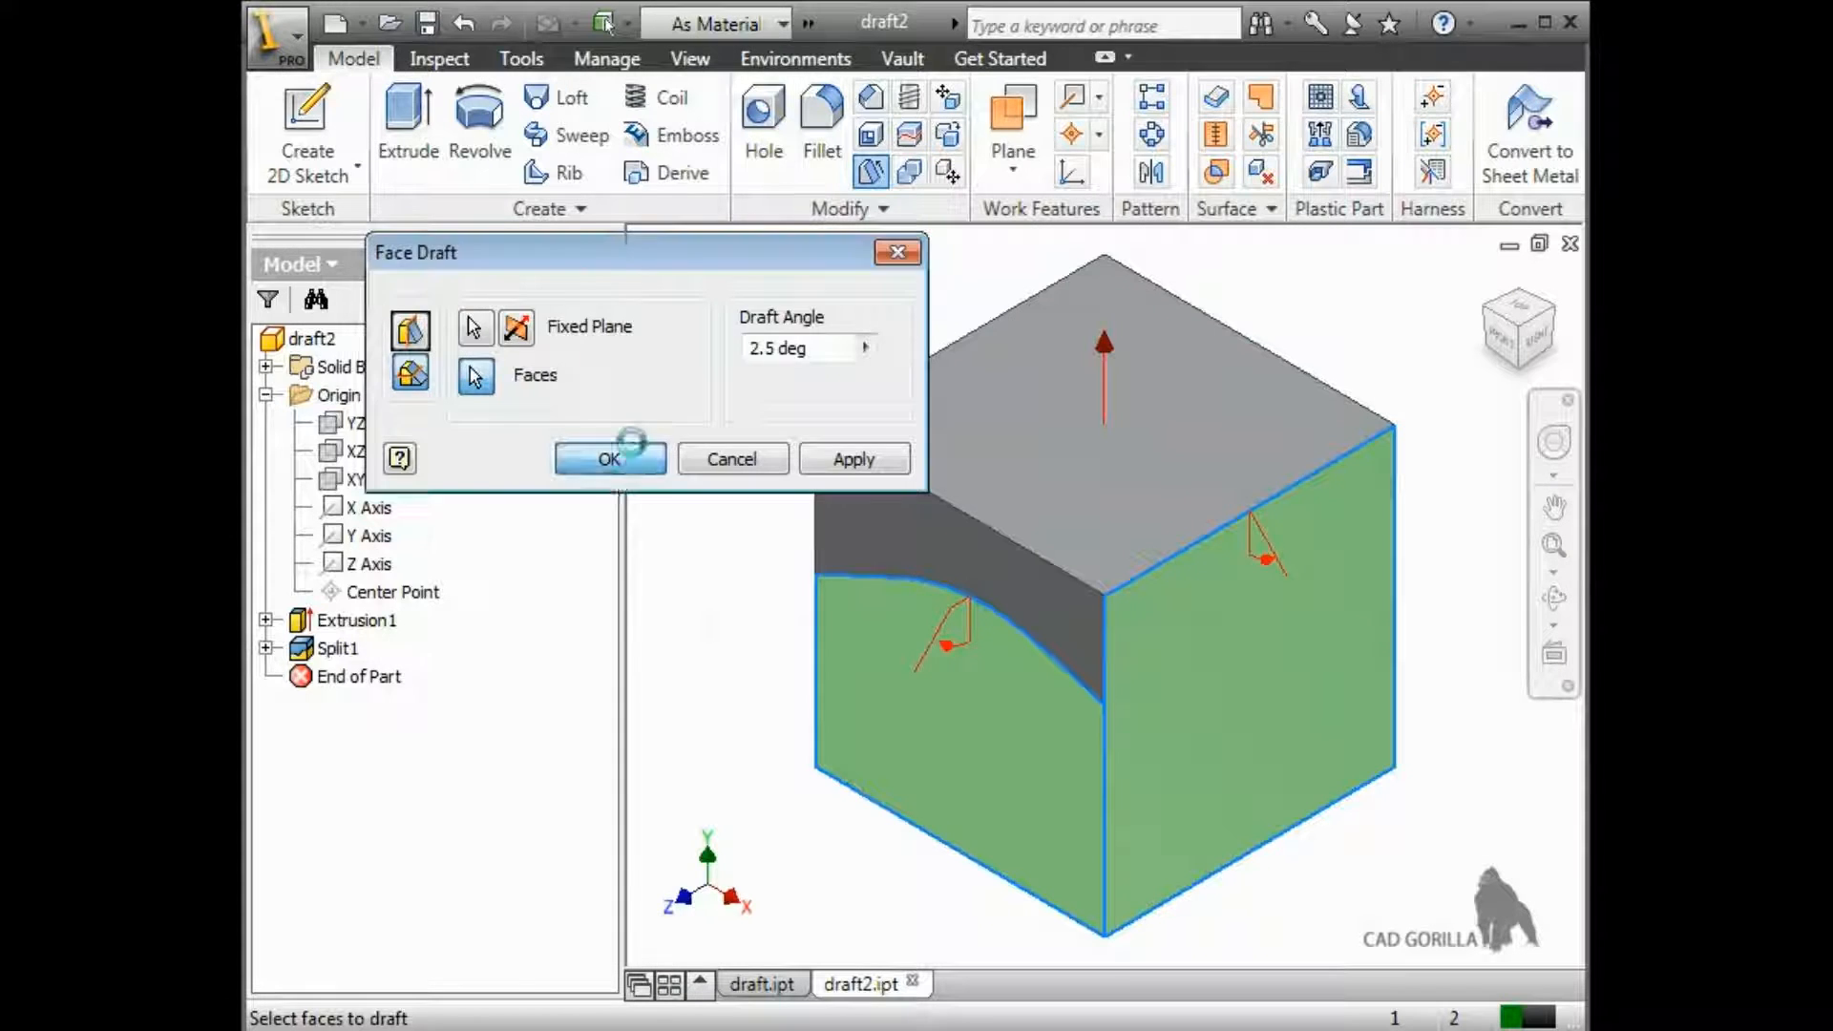
click(608, 458)
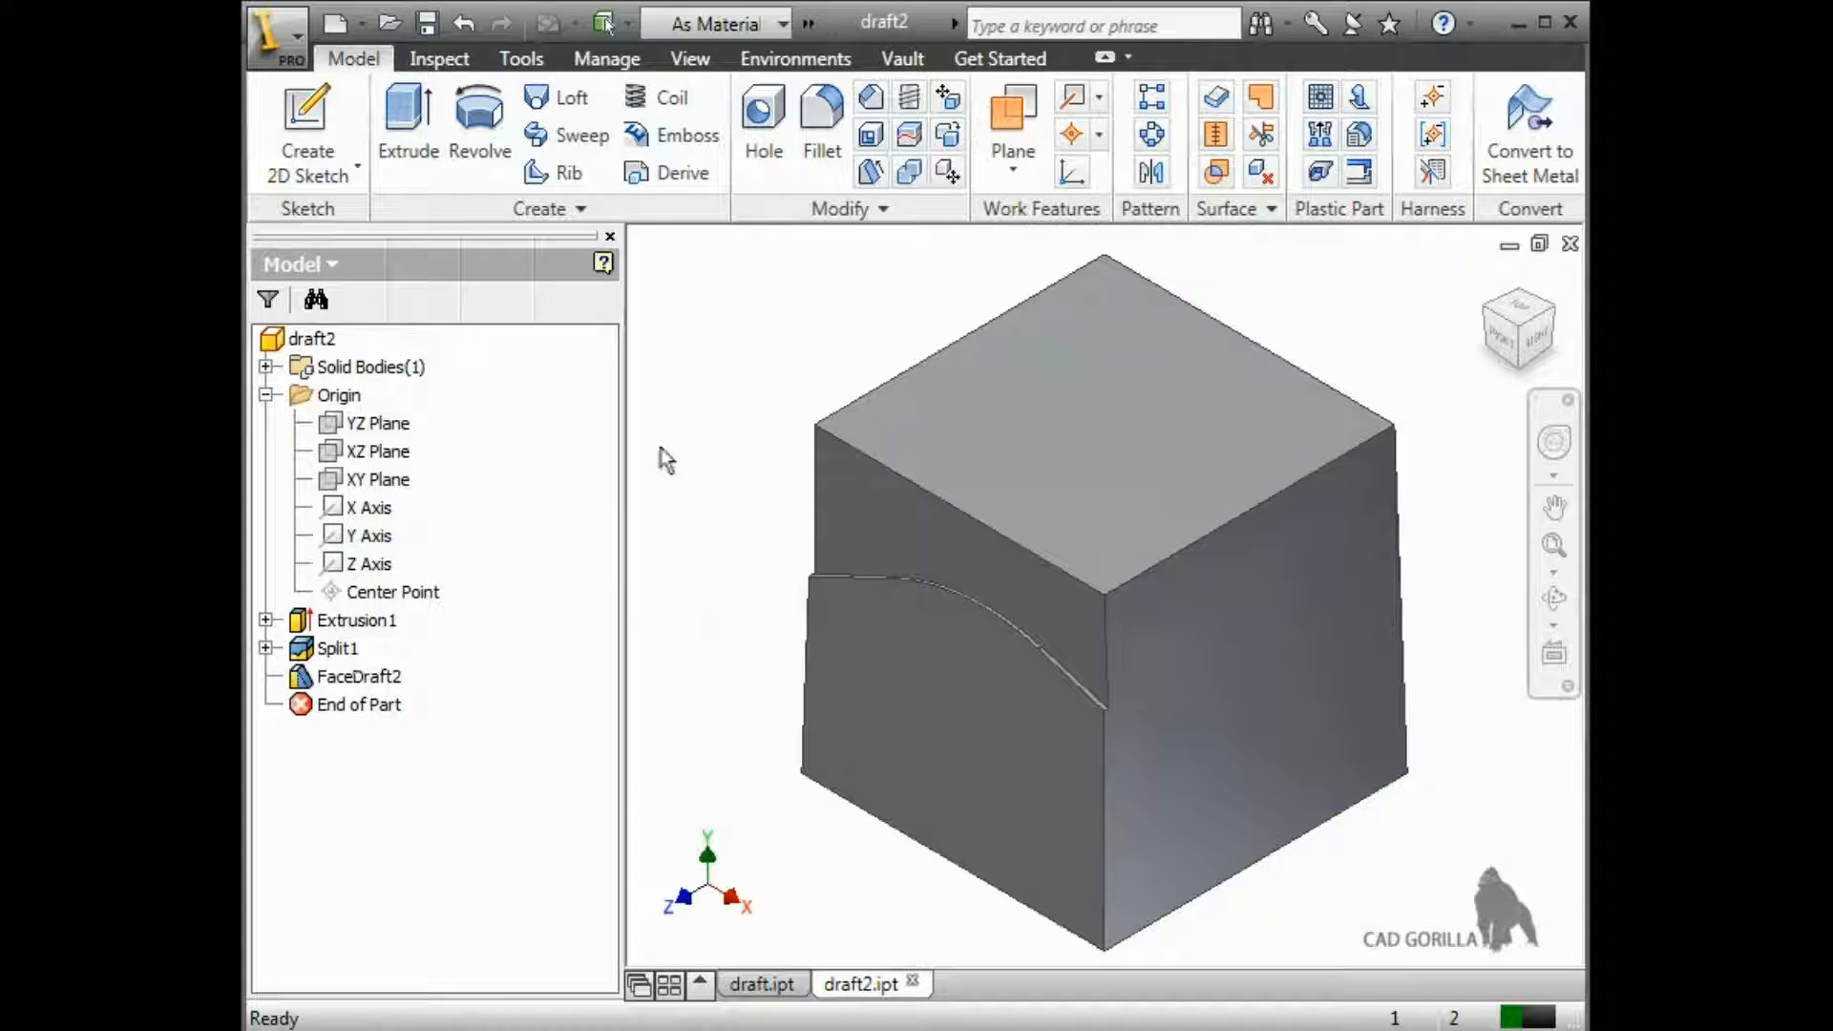